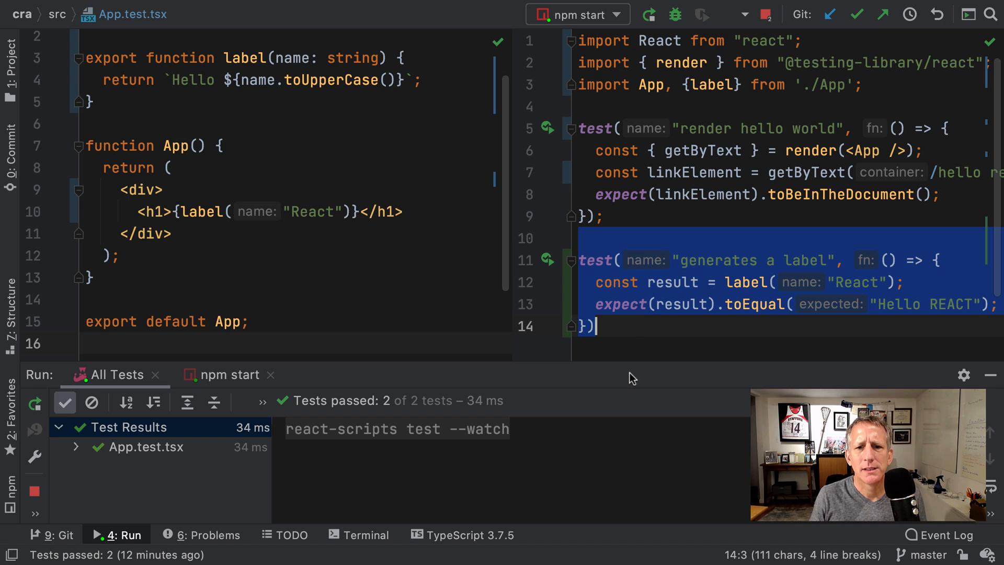
# - Remove the label test and label() helper, leaving App's h1 reading plain Hello React
pyautogui.press('Delete')
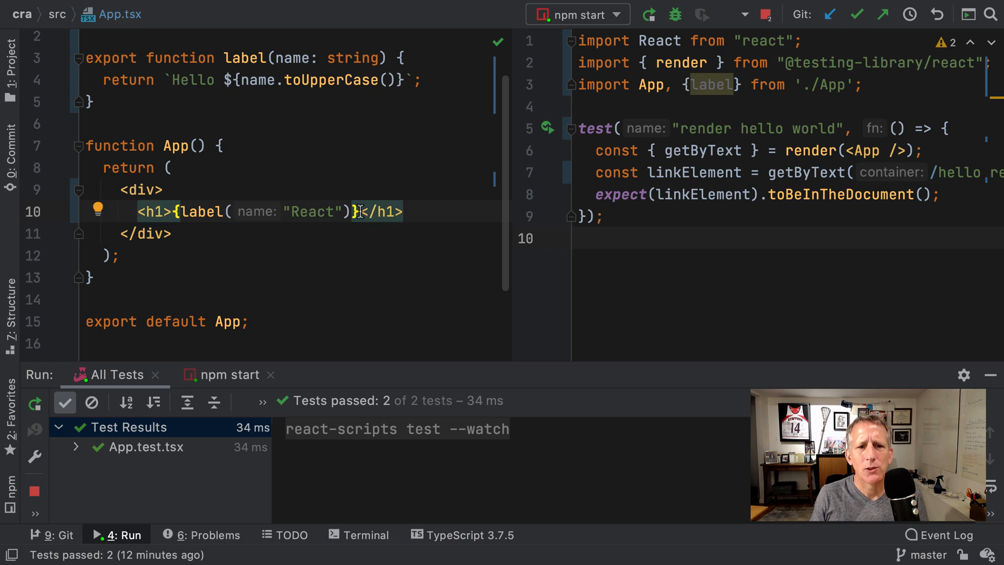
pyautogui.write('Hello R</h1>')
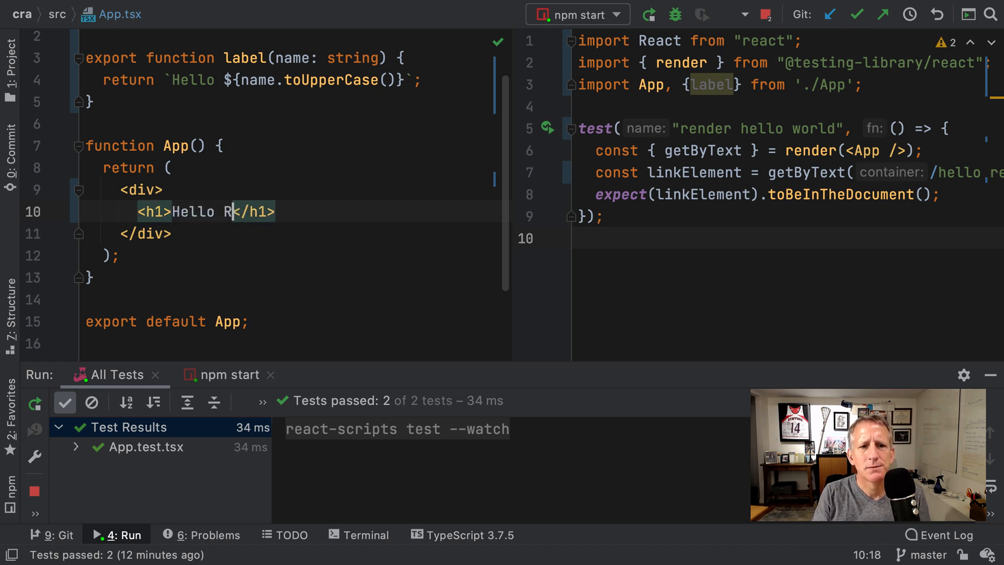
pyautogui.write('eact')
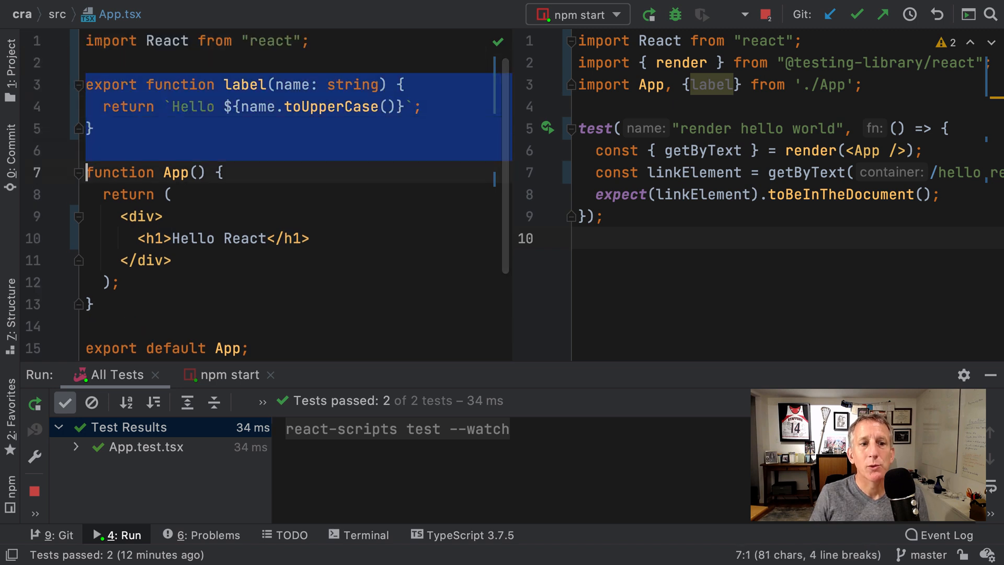
pyautogui.press('Delete')
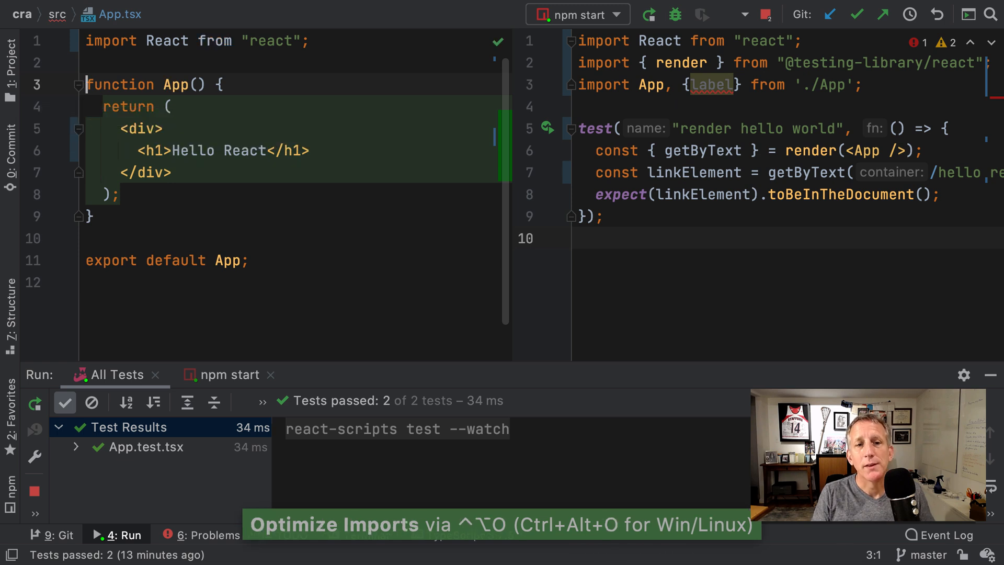
# - Optimize imports and fix the stale label import so the single remaining test passes
pyautogui.press('ctrl+alt+o')
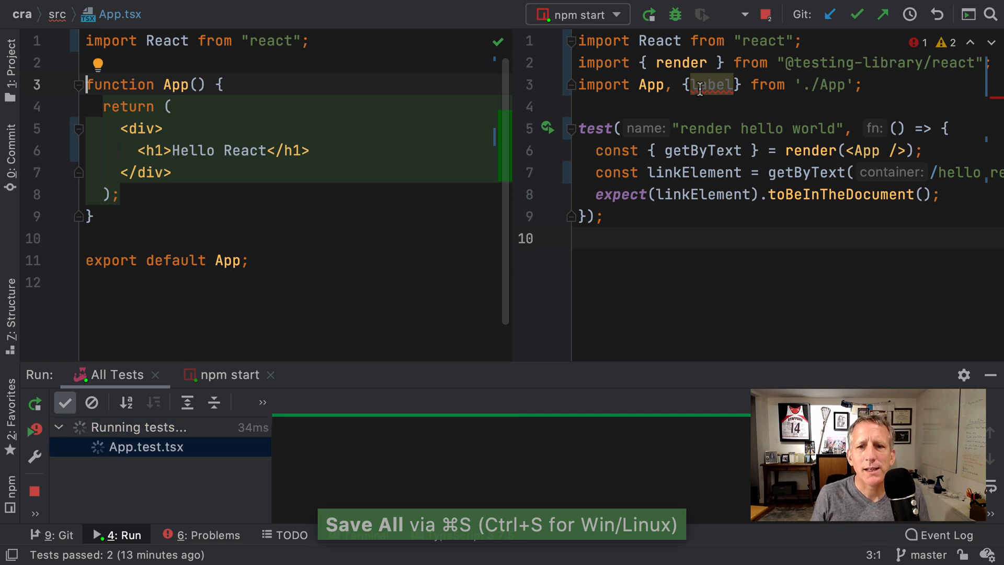
pyautogui.click(696, 105)
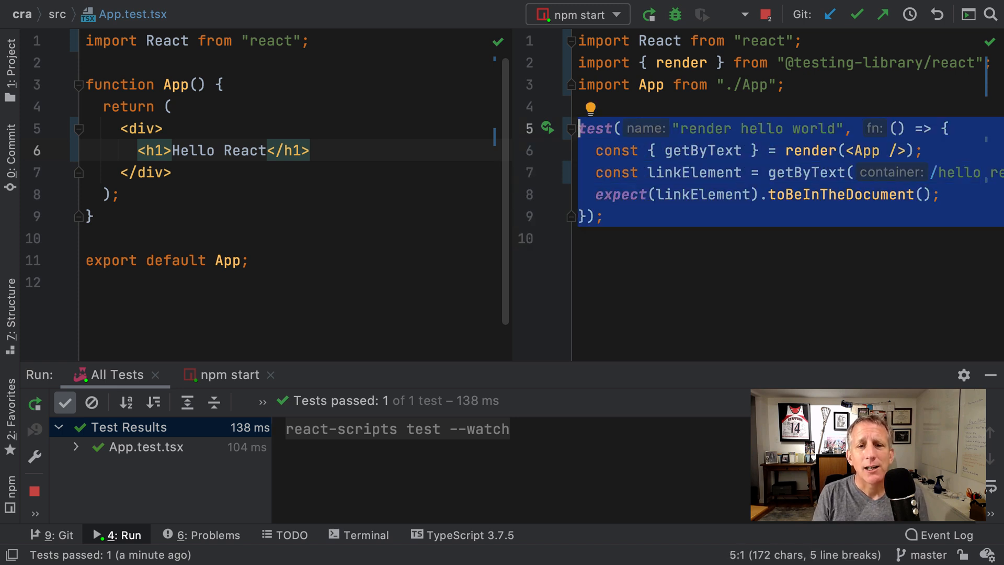
# - Duplicate the test as 'render heading' rendering <Heading />, which fails since Heading is undefined
pyautogui.press('cmd+d')
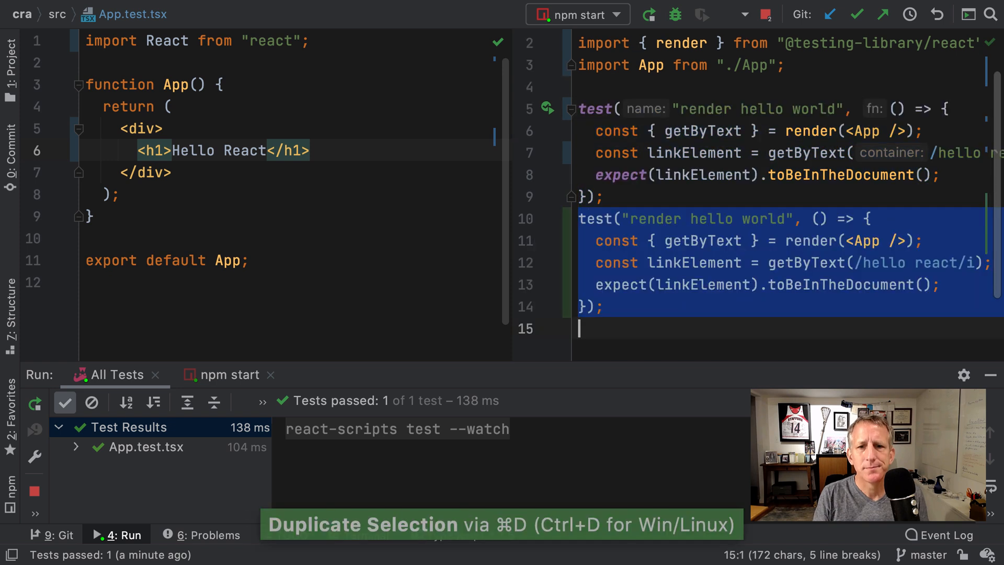
pyautogui.press('cmd+alt+l')
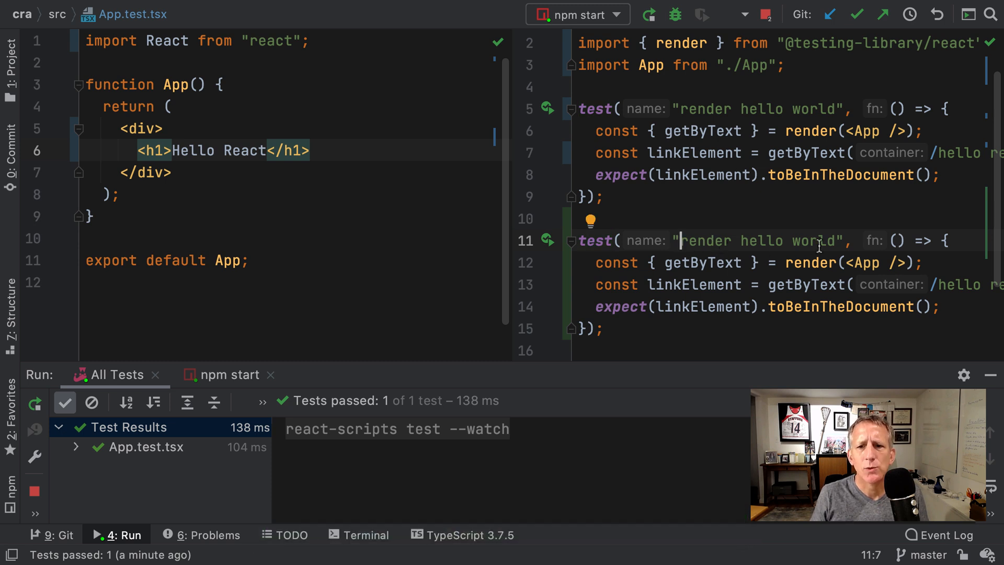
pyautogui.click(826, 241)
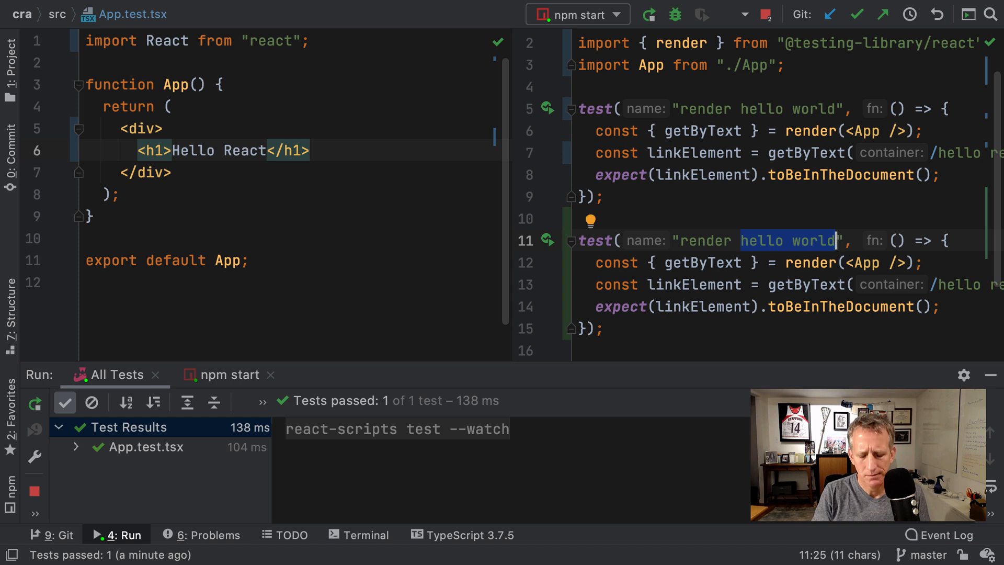
pyautogui.write('heading')
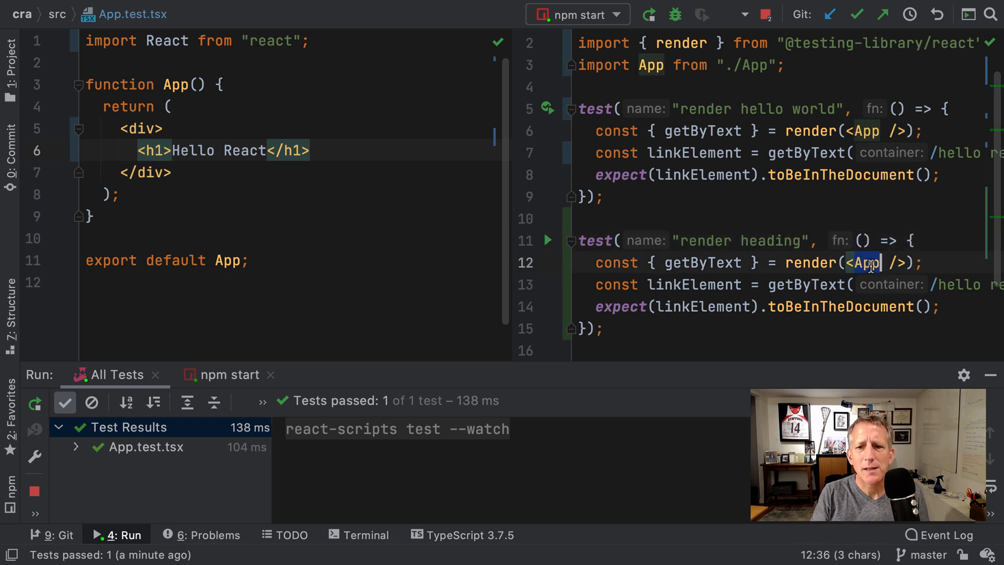
pyautogui.write('Heading')
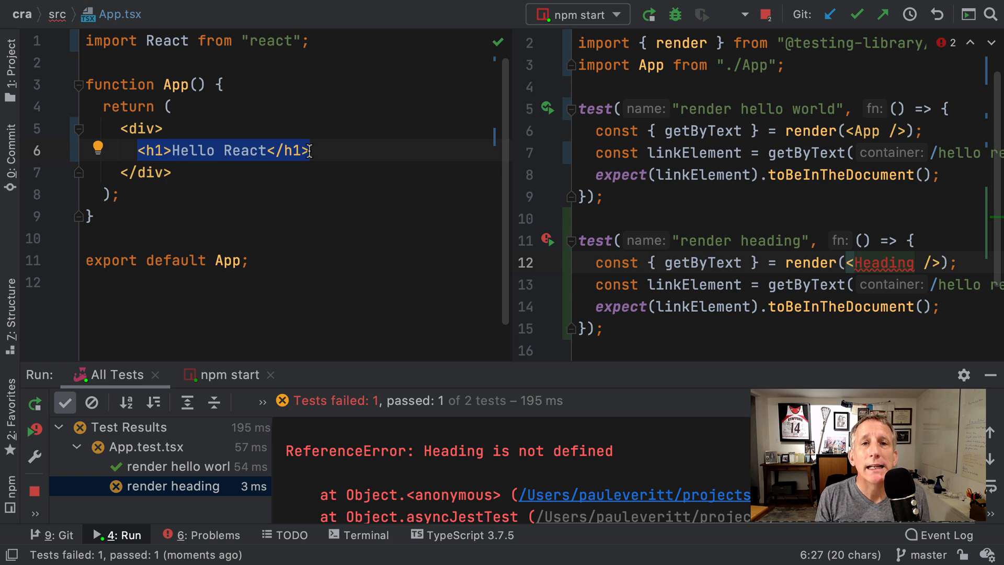
# - Extract the Hello React h1 into a new component named Heading via Refactor This
pyautogui.press('ctrl+alt+shift+t')
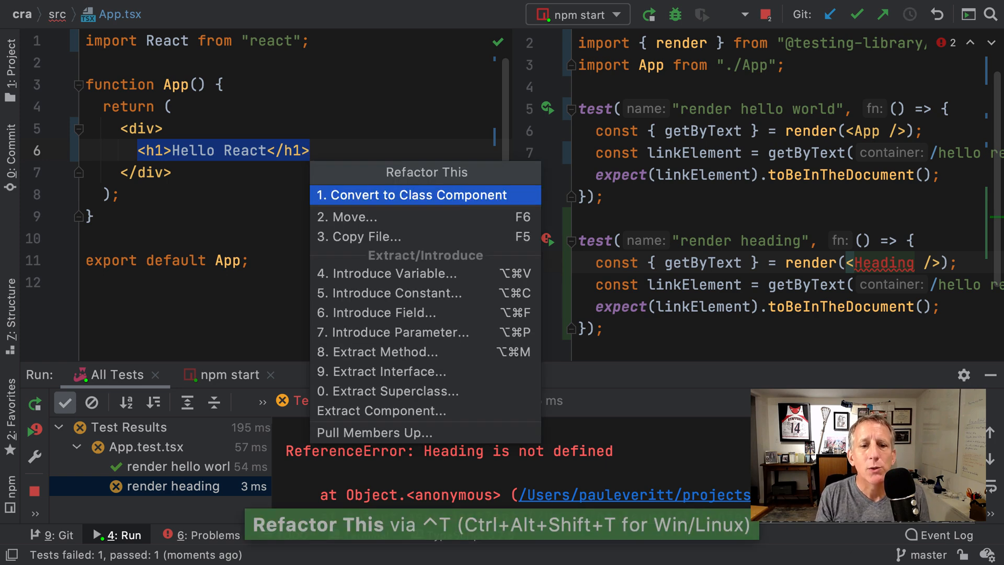
pyautogui.write('com')
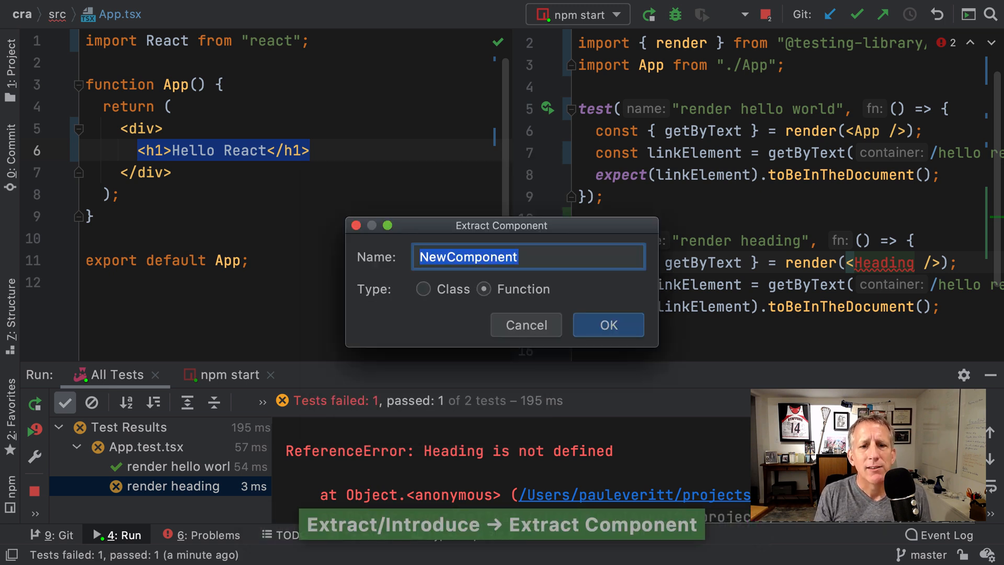
pyautogui.write('Heading')
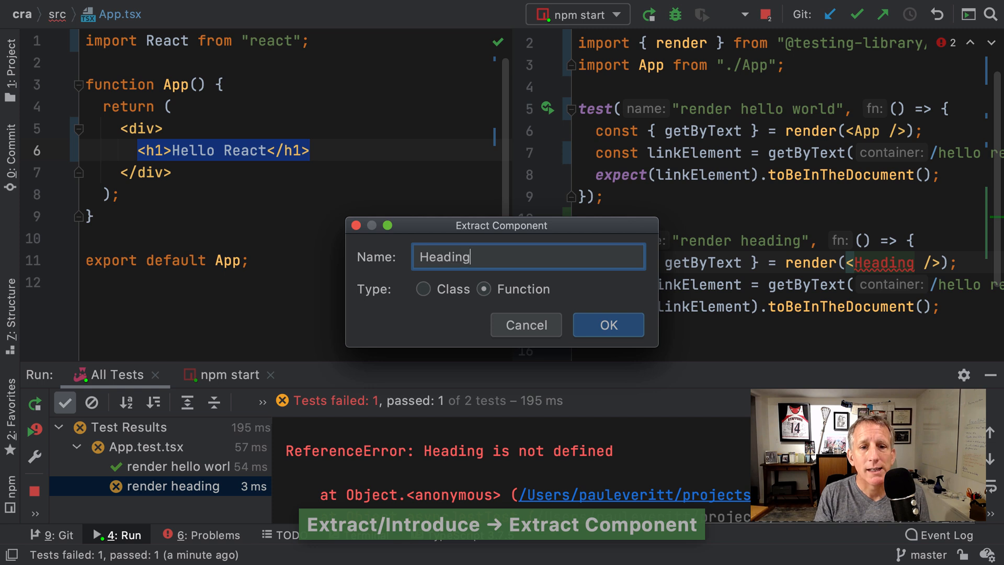
pyautogui.click(606, 326)
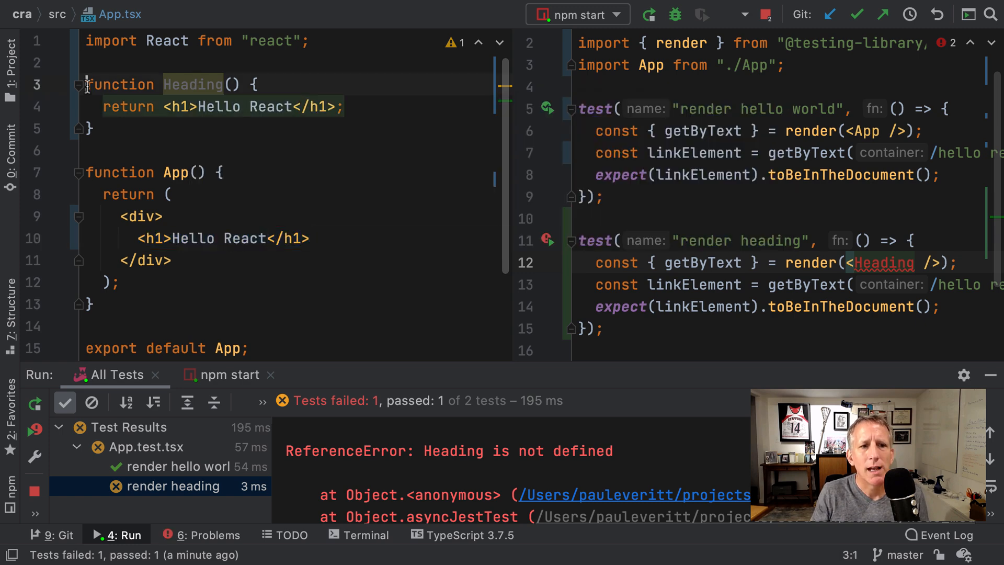
# - Export Heading and import it in the test file so both tests pass
pyautogui.write('export')
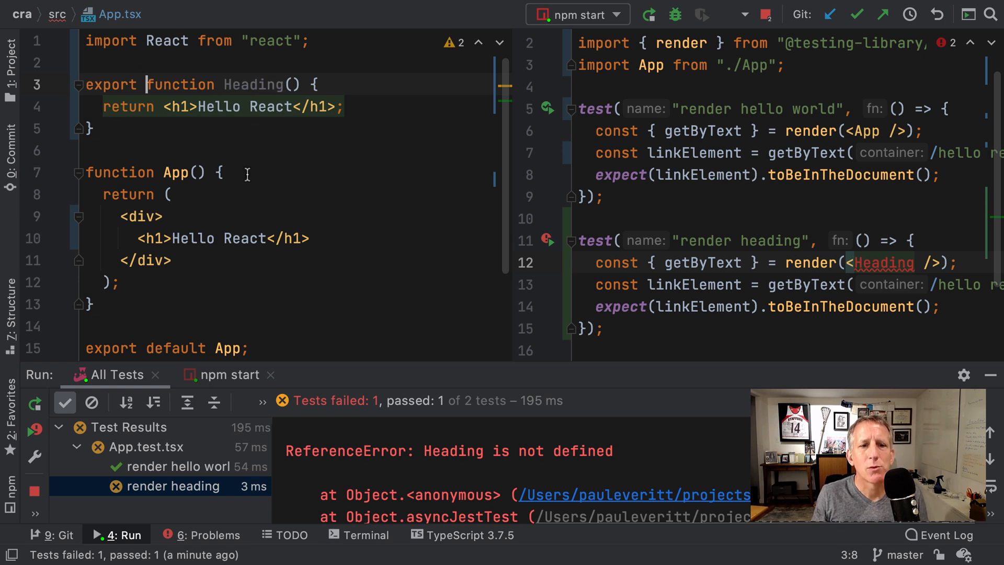
pyautogui.moveTo(886, 269)
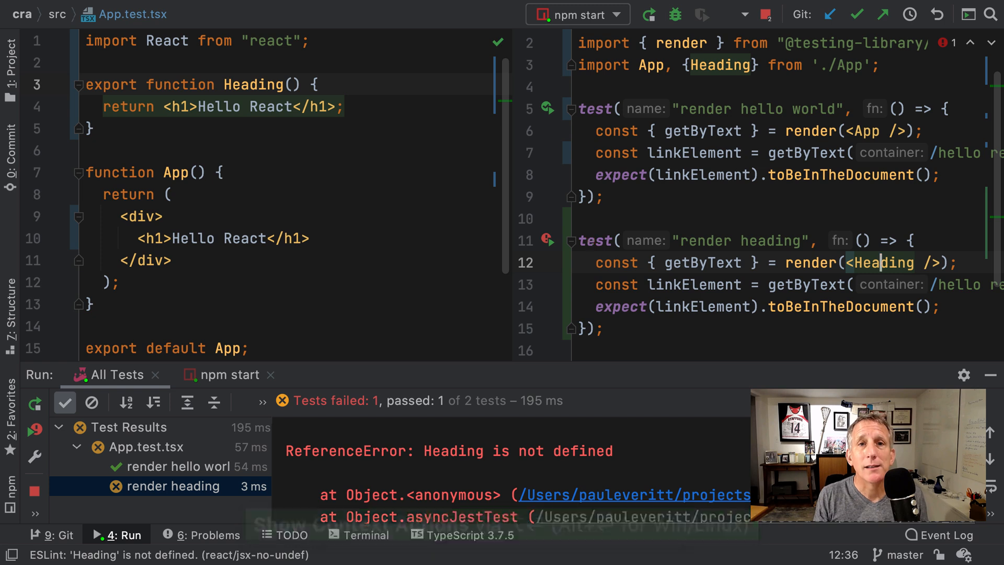
pyautogui.press('cmd+s')
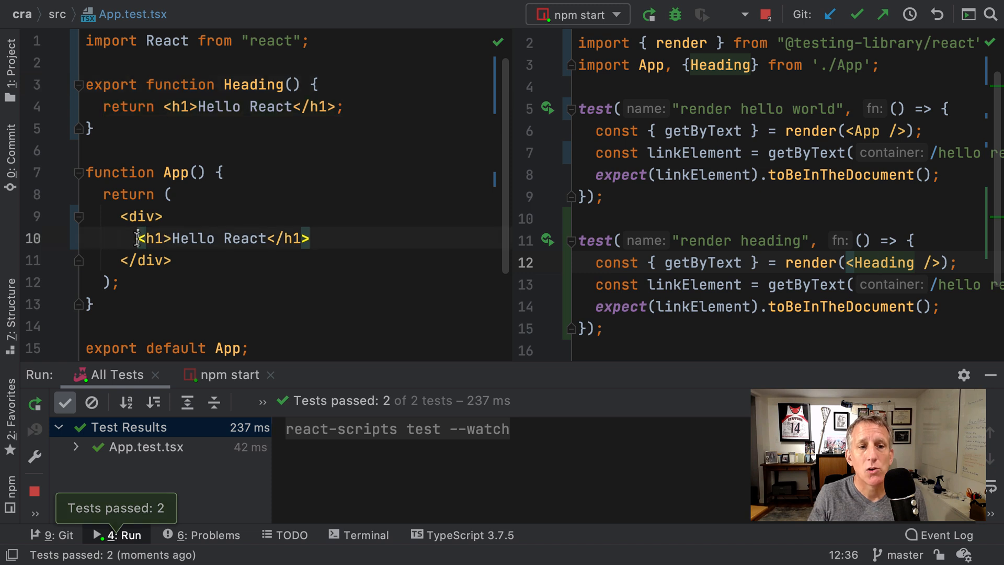
# - Replace App's inline h1 with <Heading /> inside the div and reformat the markup
pyautogui.press('Delete')
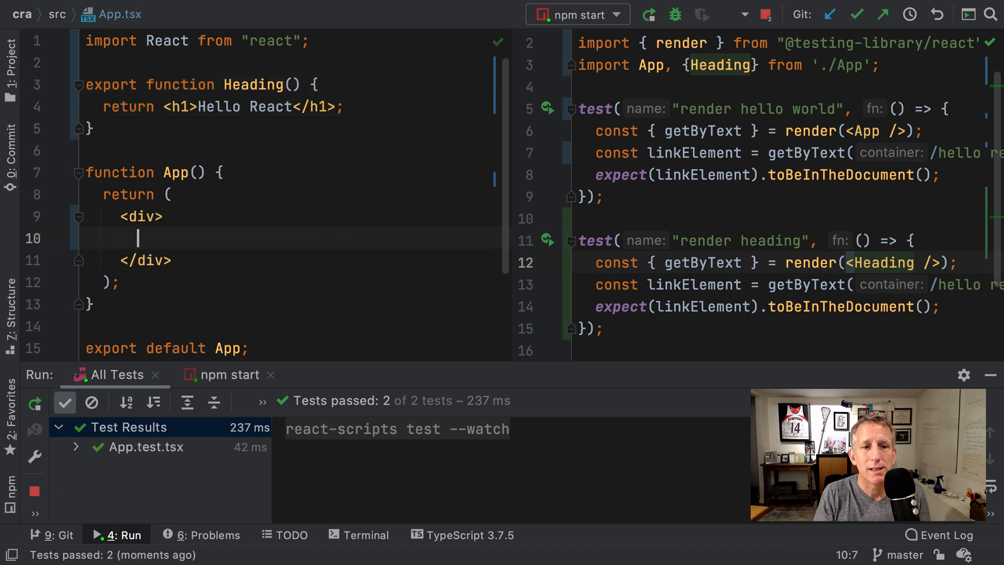
pyautogui.write('<Heading />')
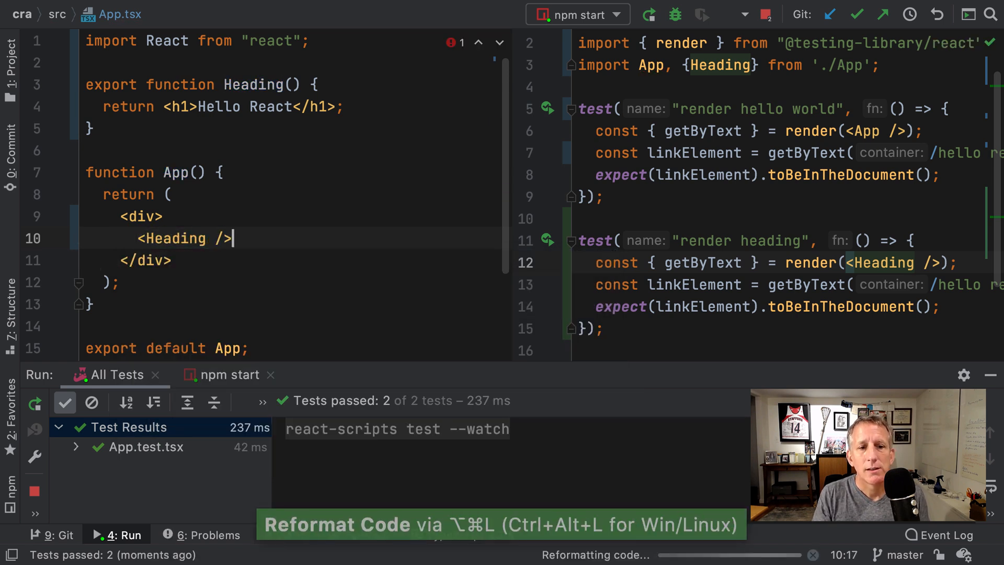
pyautogui.press('cmd+s')
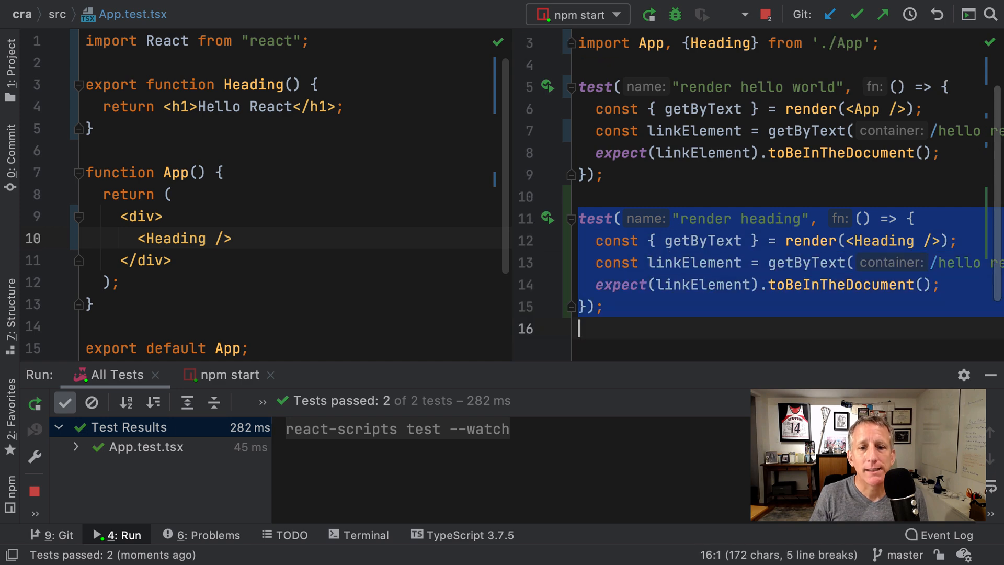
# - Duplicate the test as 'render heading with argument' passing a name attribute to <Heading />
pyautogui.press('cmd+d')
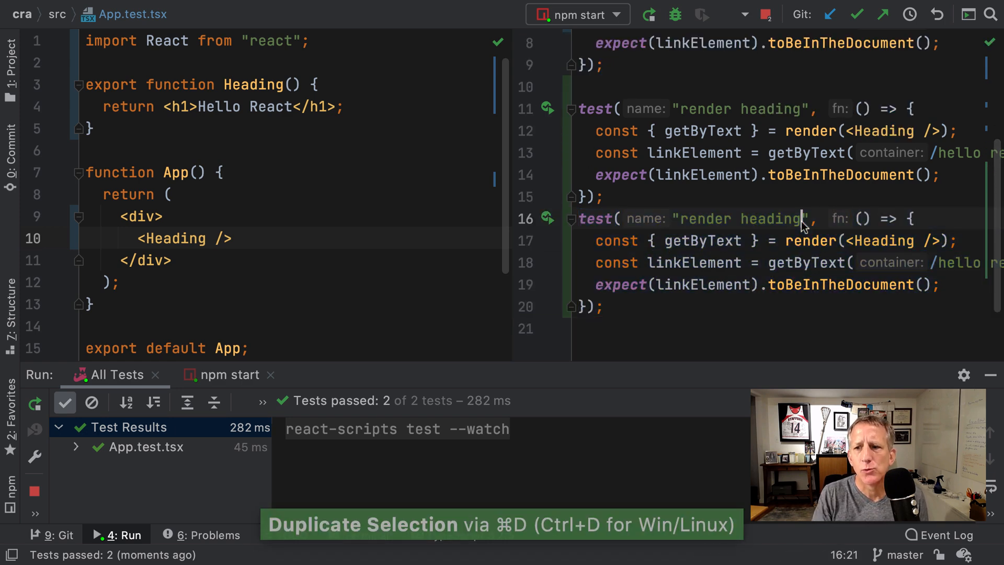
pyautogui.write('with argument')
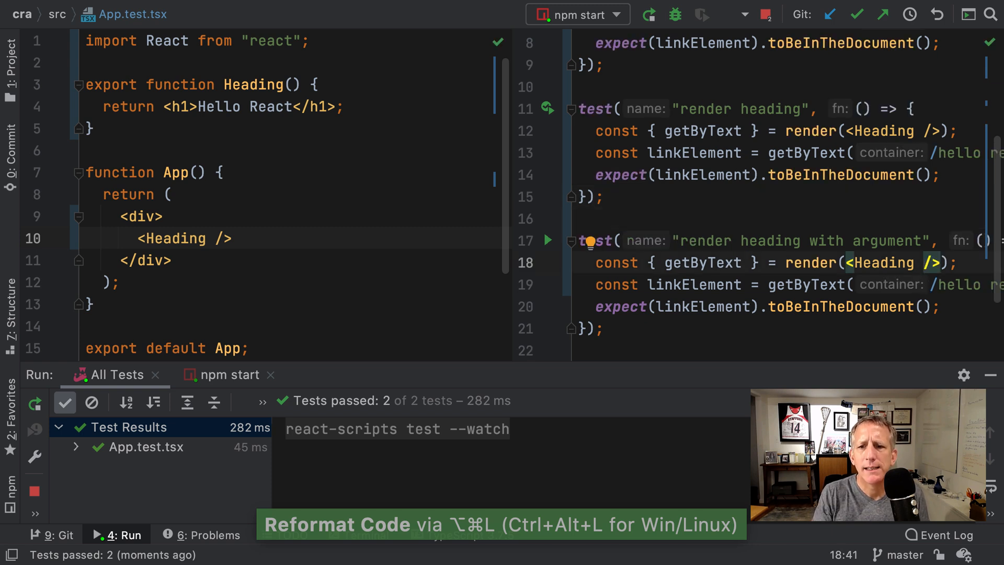
pyautogui.write('name')
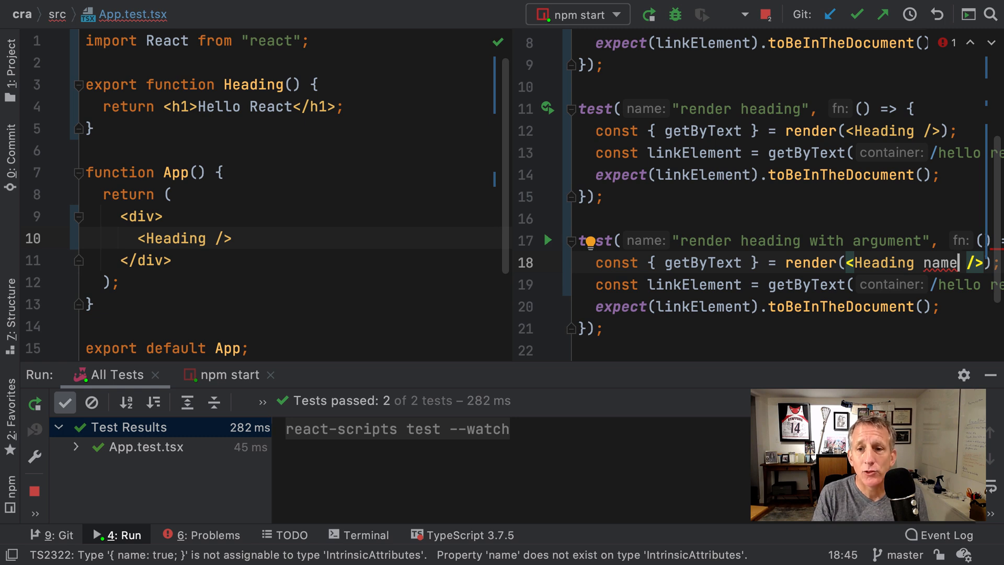
pyautogui.write('={`World')
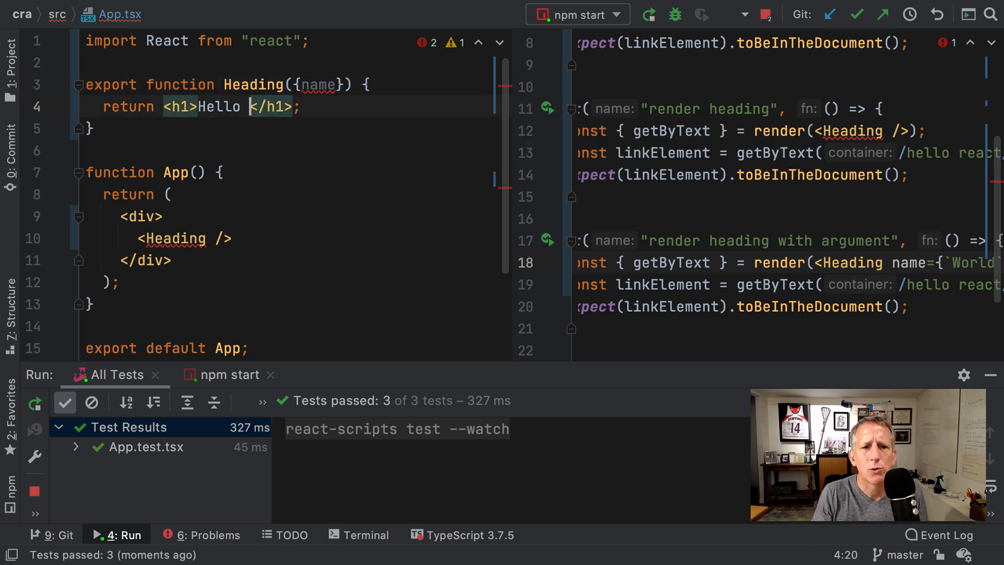
# - Change Heading to destructure a { name } prop and render Hello {name}
pyautogui.write('{name')
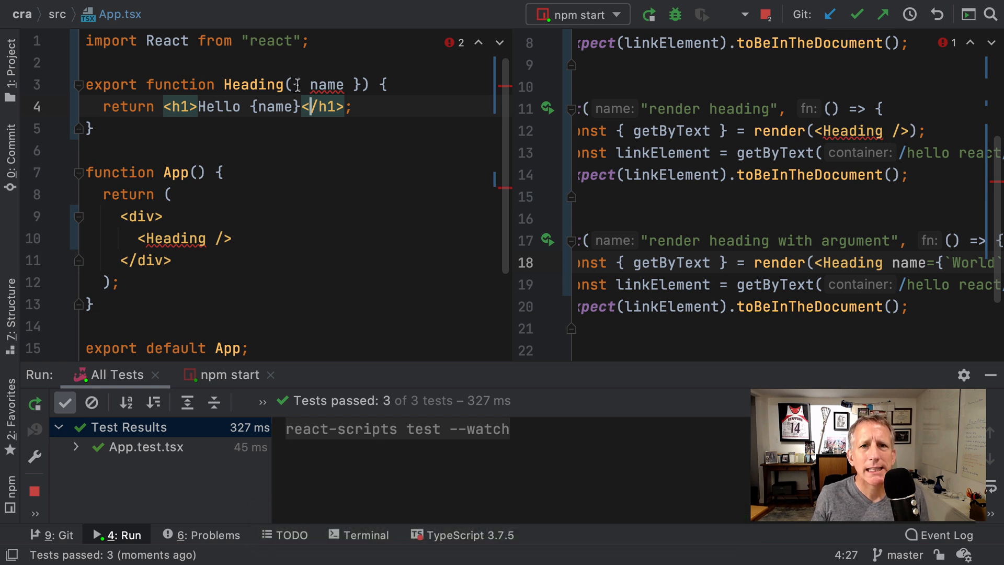
pyautogui.doubleClick(325, 85)
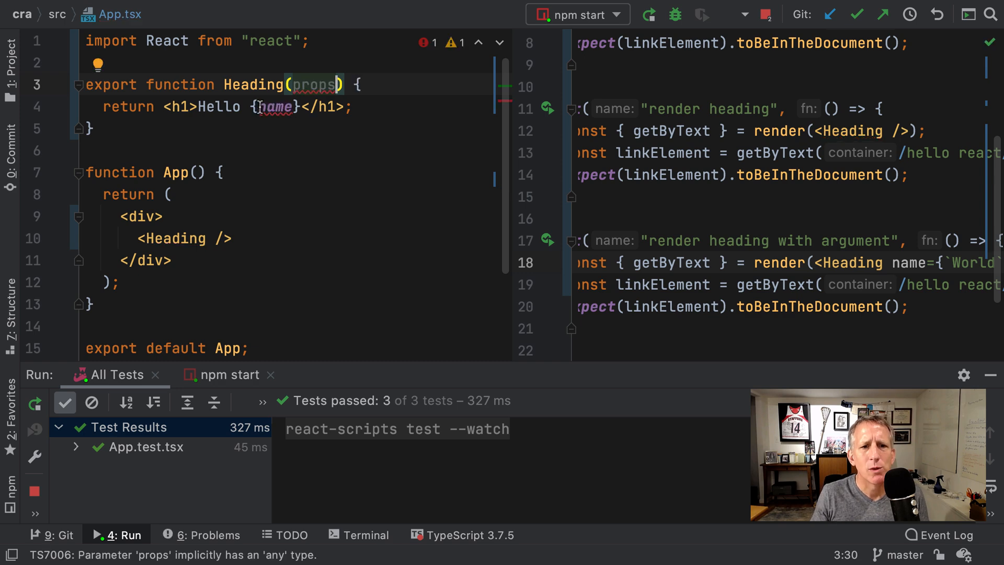
pyautogui.write('props.')
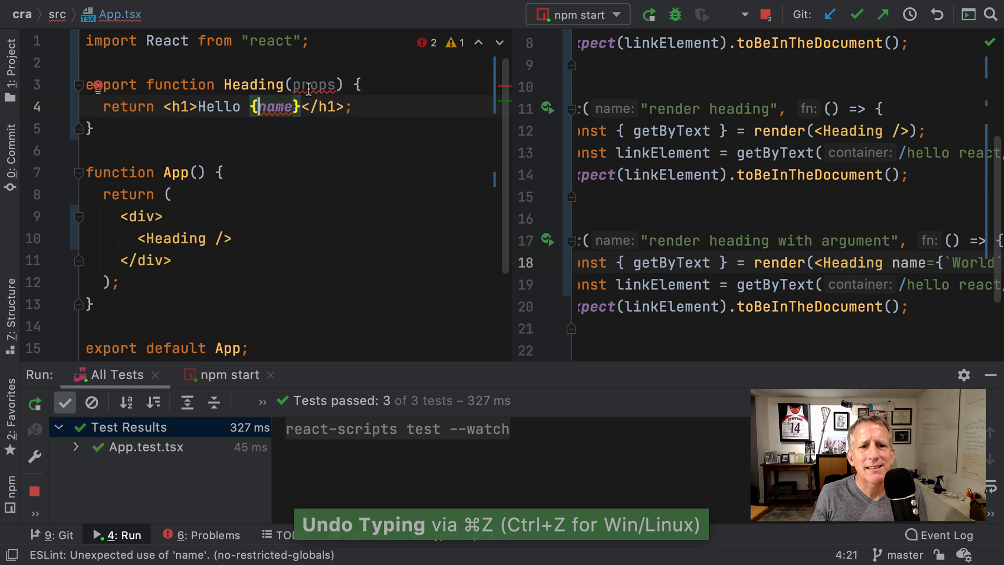
pyautogui.write('{ name }')
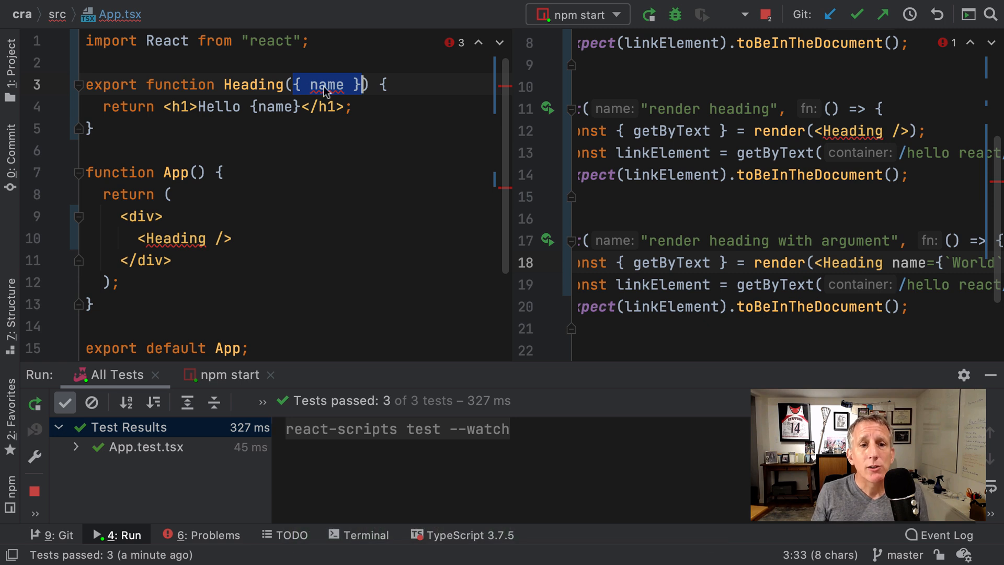
pyautogui.moveTo(327, 85)
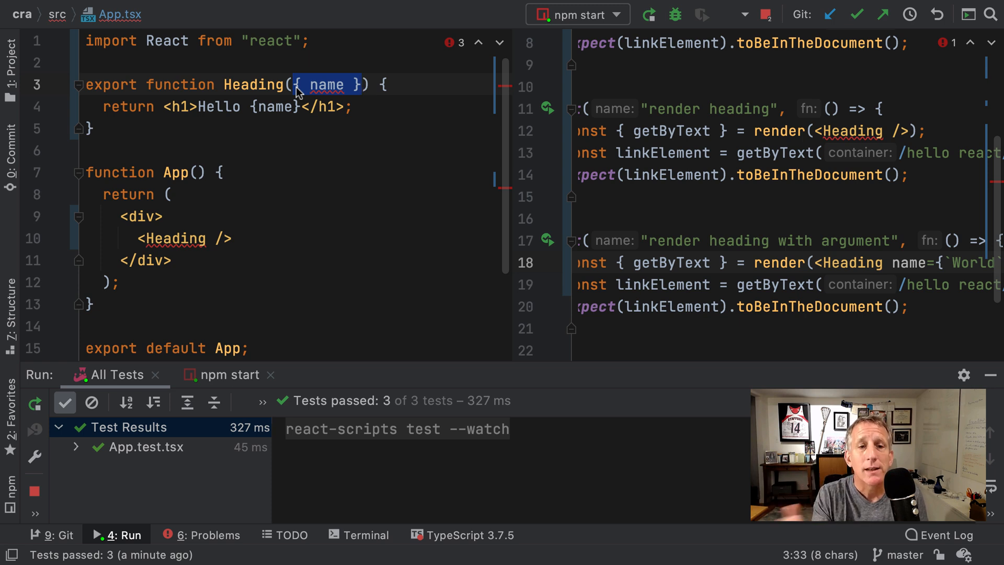
# - Add then remove an extra destructured property and let the watch tests rerun
pyautogui.write(',')
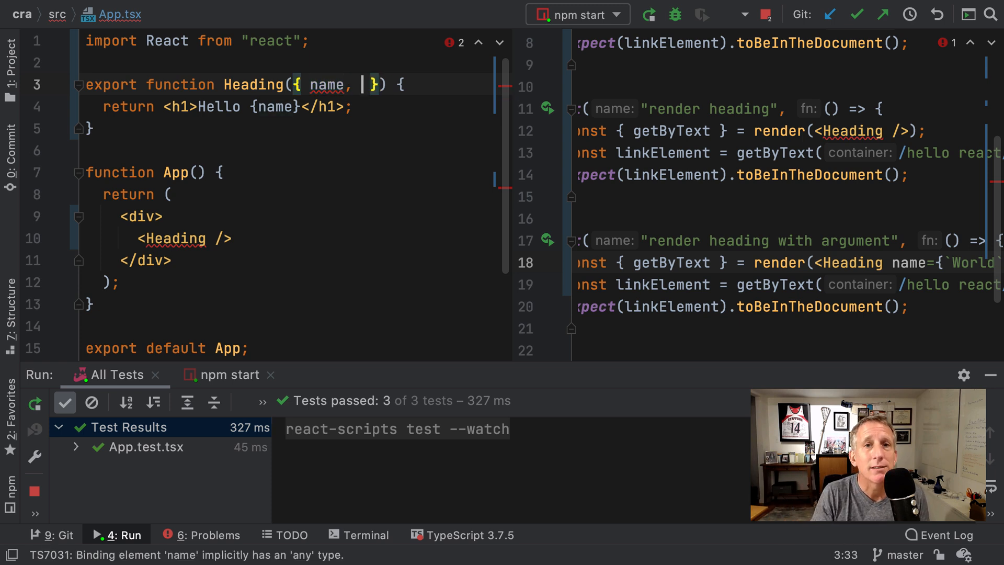
pyautogui.write('head')
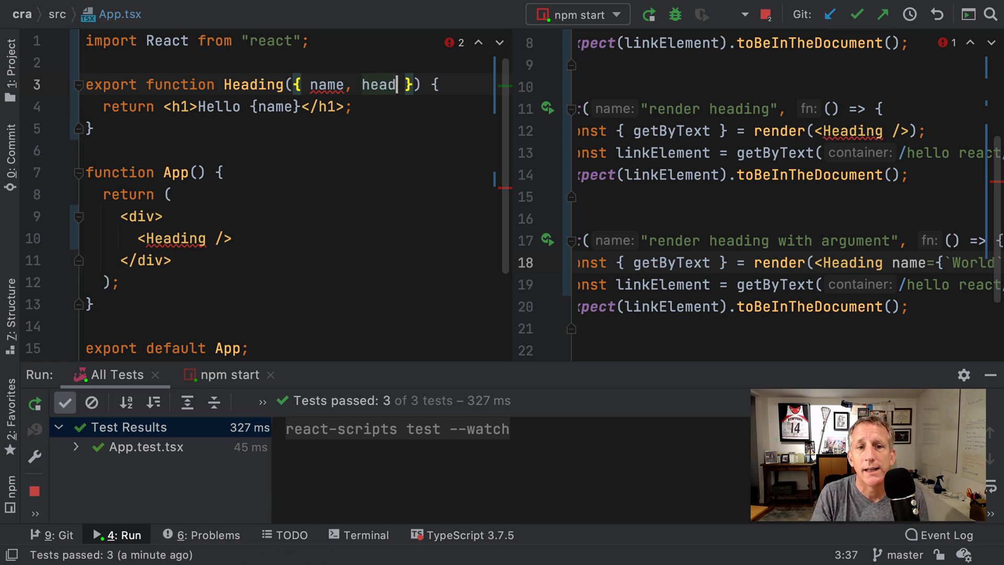
pyautogui.press('Backspace')
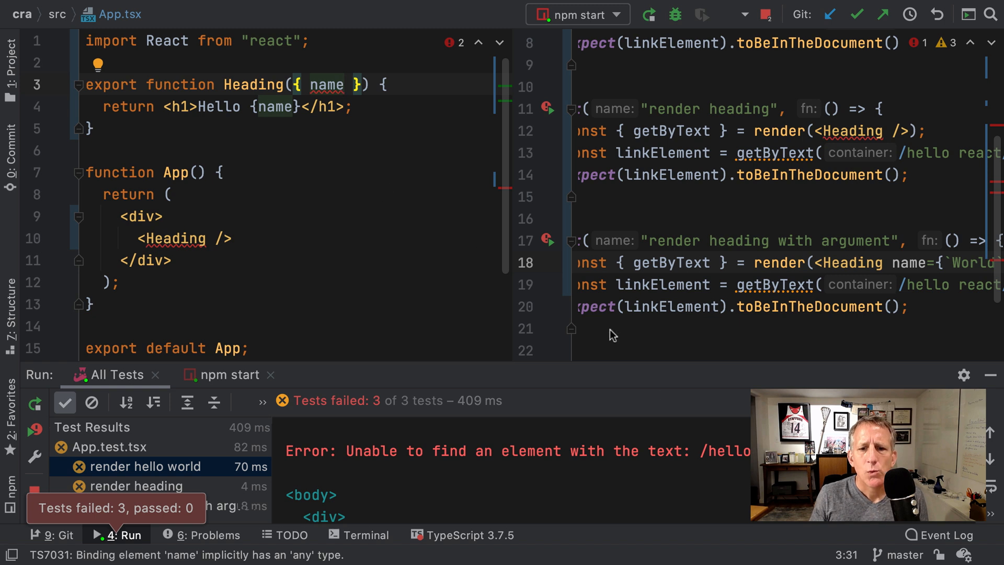
pyautogui.moveTo(689, 312)
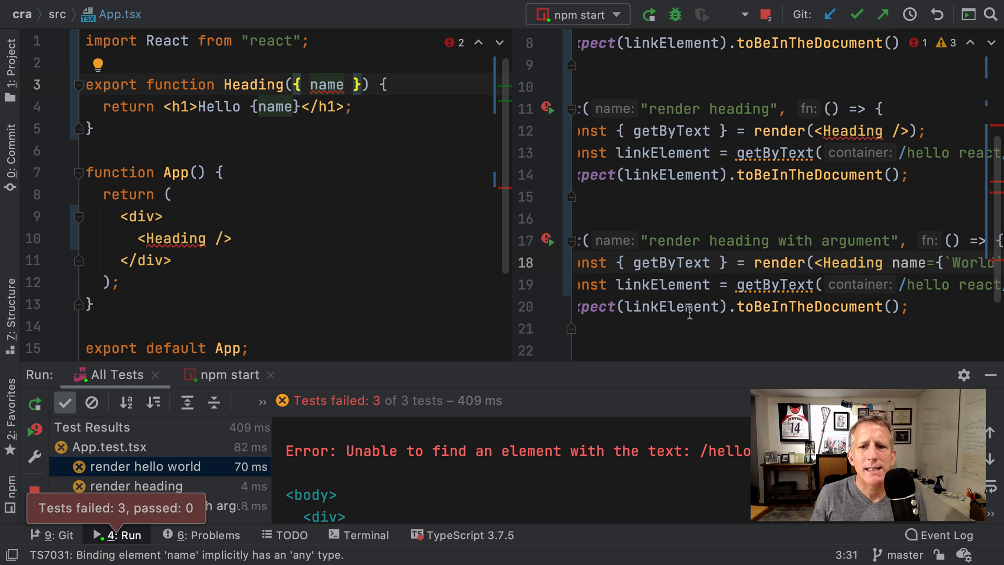
pyautogui.moveTo(332, 206)
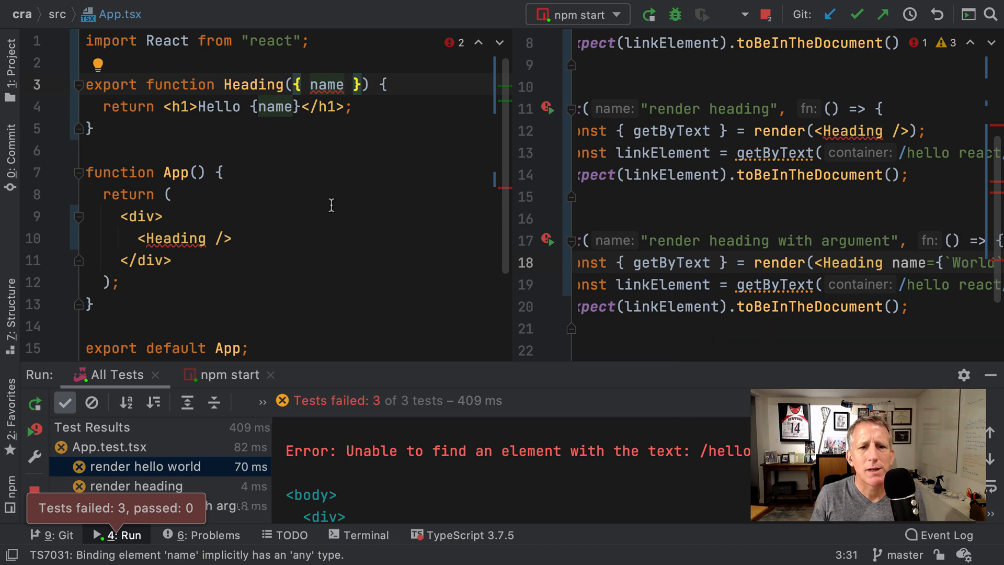
pyautogui.click(147, 466)
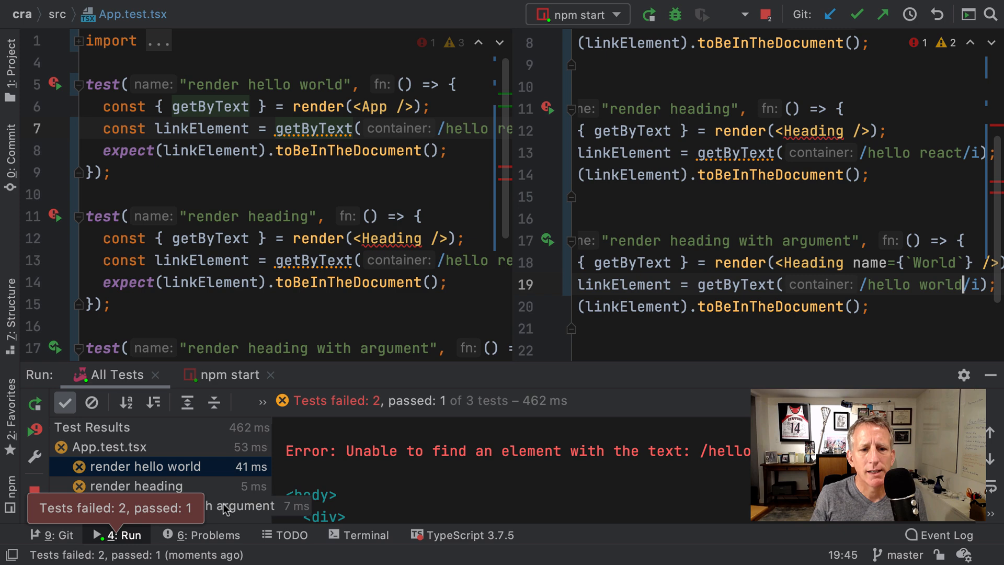
# - Inspect the passing 'render heading with argument' result and the failing 'render hello world' output
pyautogui.click(160, 505)
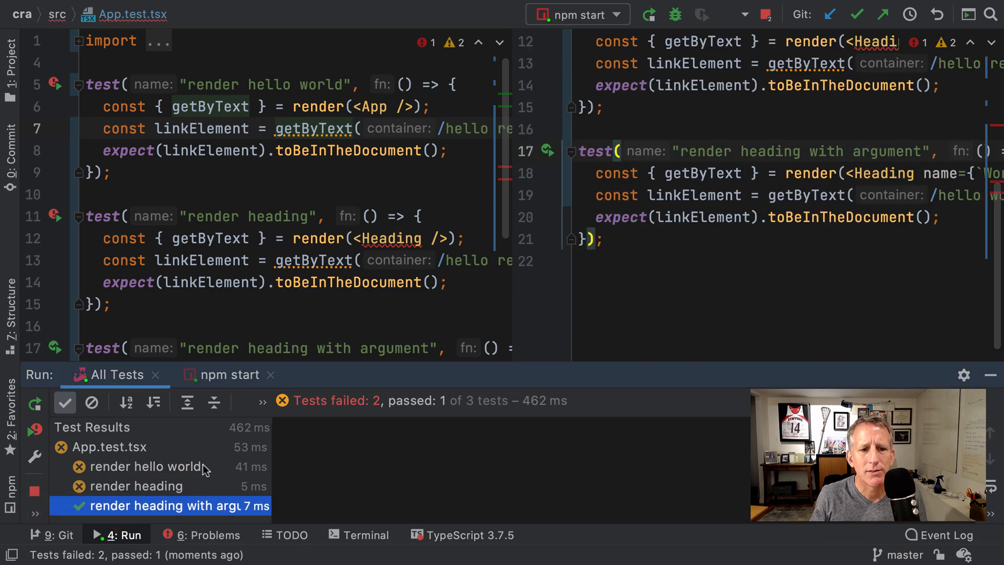
pyautogui.click(147, 466)
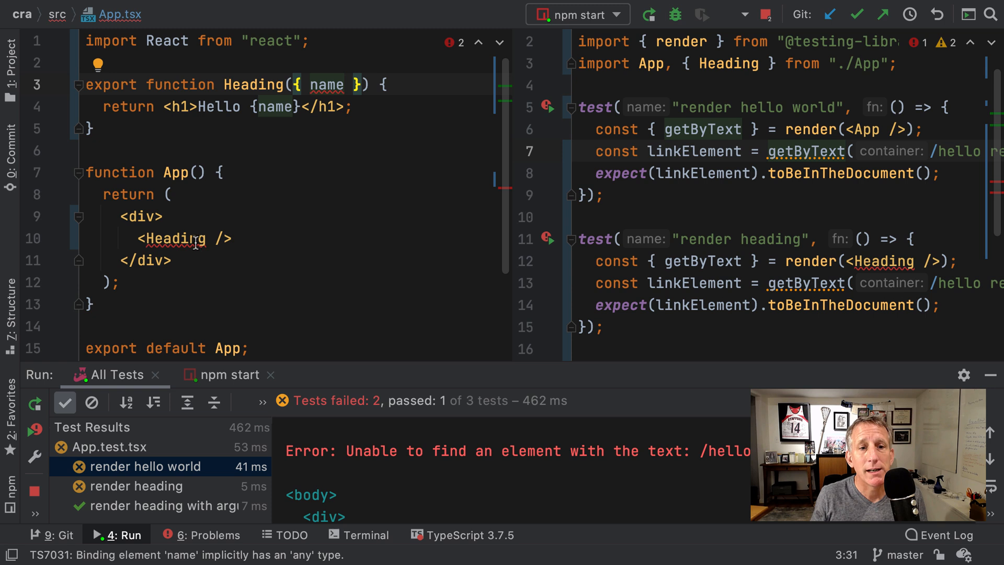
pyautogui.moveTo(902, 289)
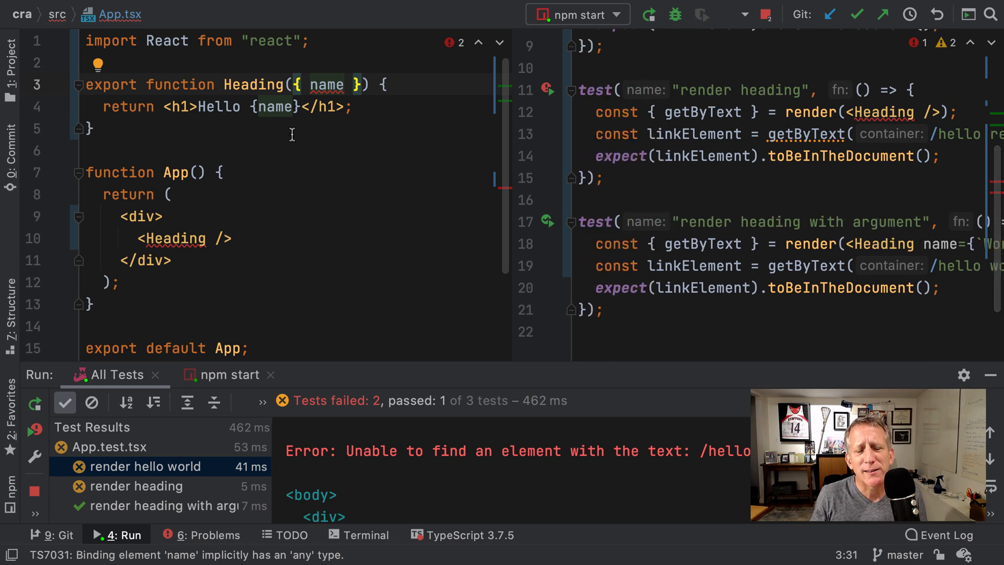
pyautogui.moveTo(326, 85)
pyautogui.write(': ')
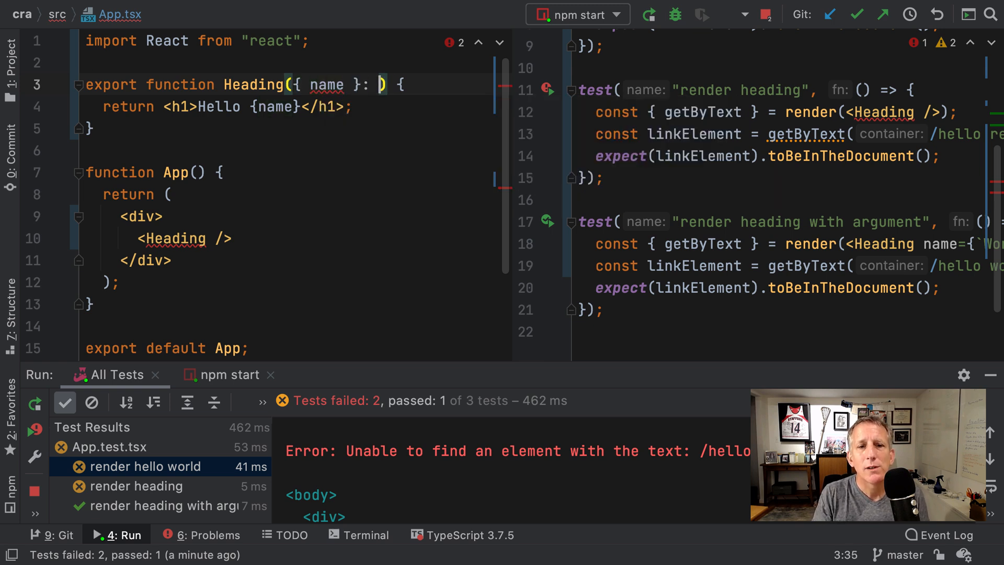
# - Annotate Heading's destructured parameter inline as {name: string}
pyautogui.write('{}')
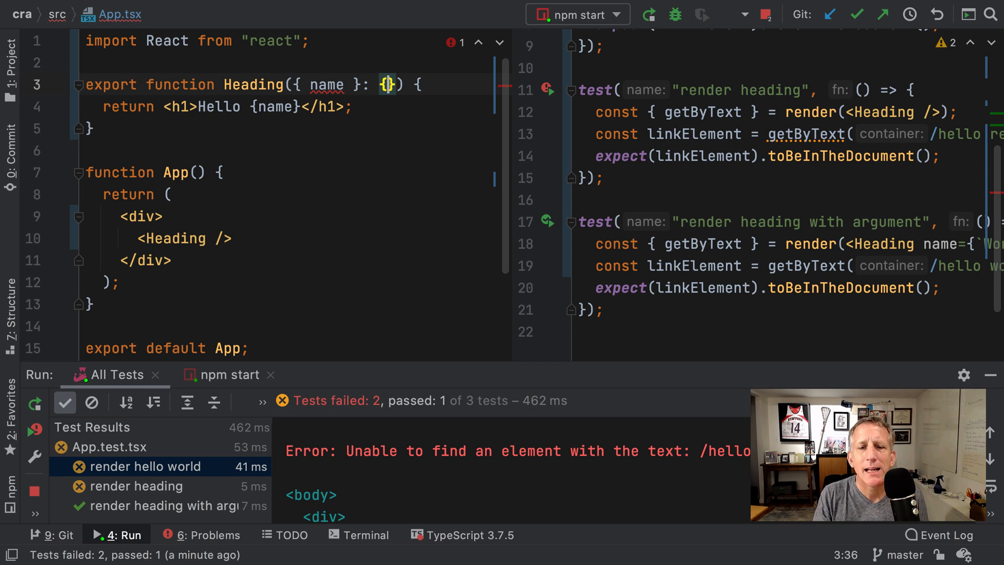
pyautogui.write('name:')
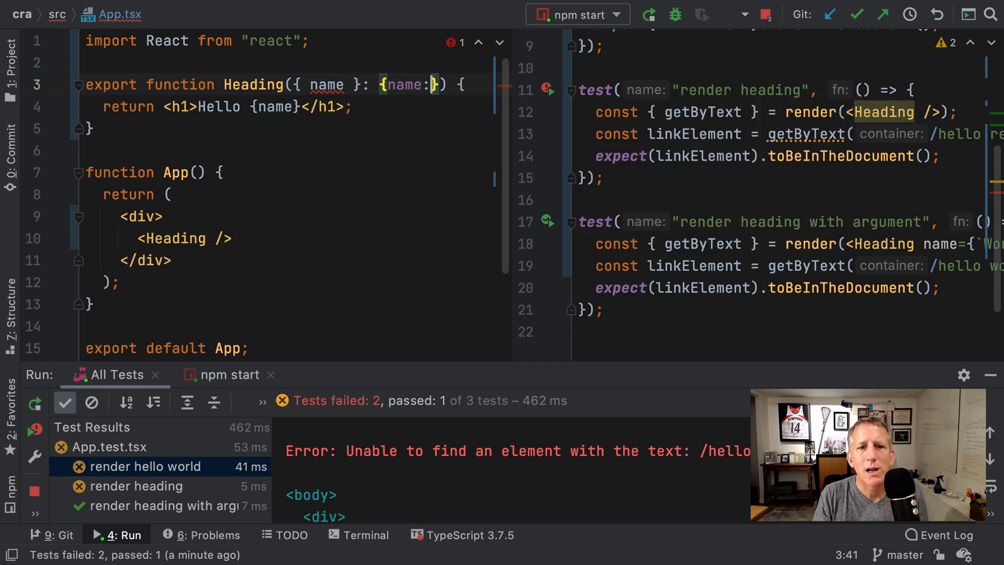
pyautogui.write('string')
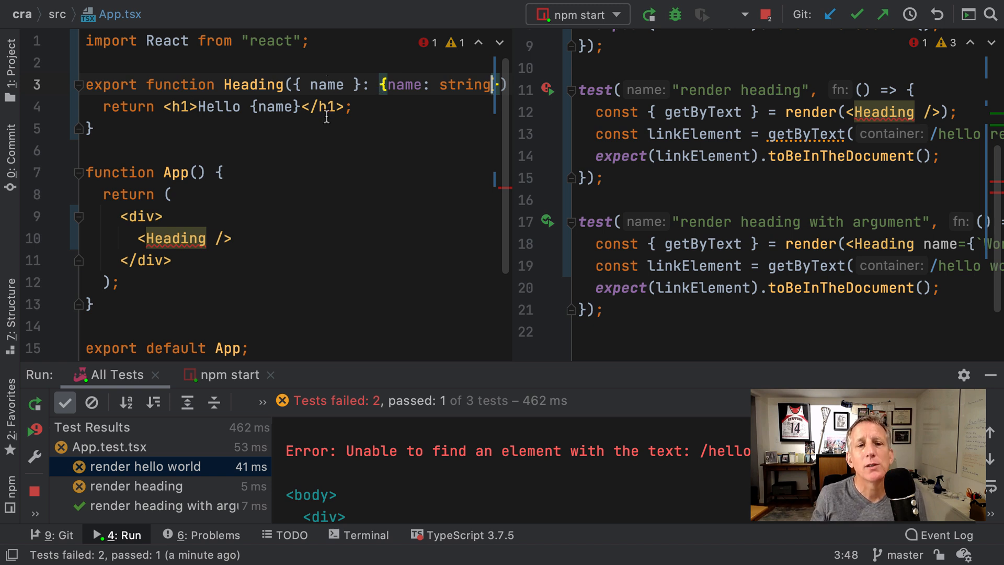
pyautogui.moveTo(255, 148)
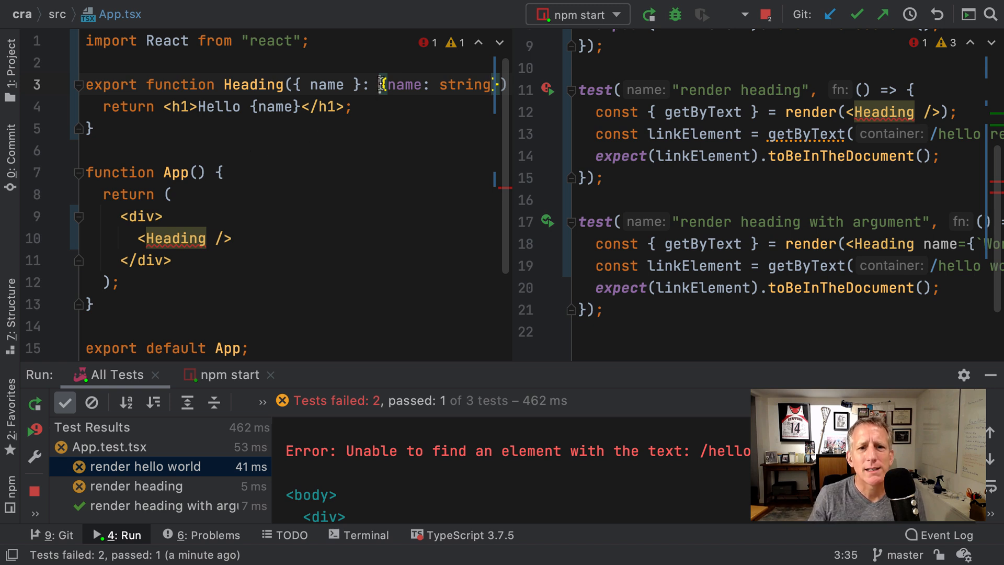
# - Move the inline type into an exported HeadingProps type and type the parameter as HeadingProps
pyautogui.moveTo(383, 83); pyautogui.dragTo(464, 84)
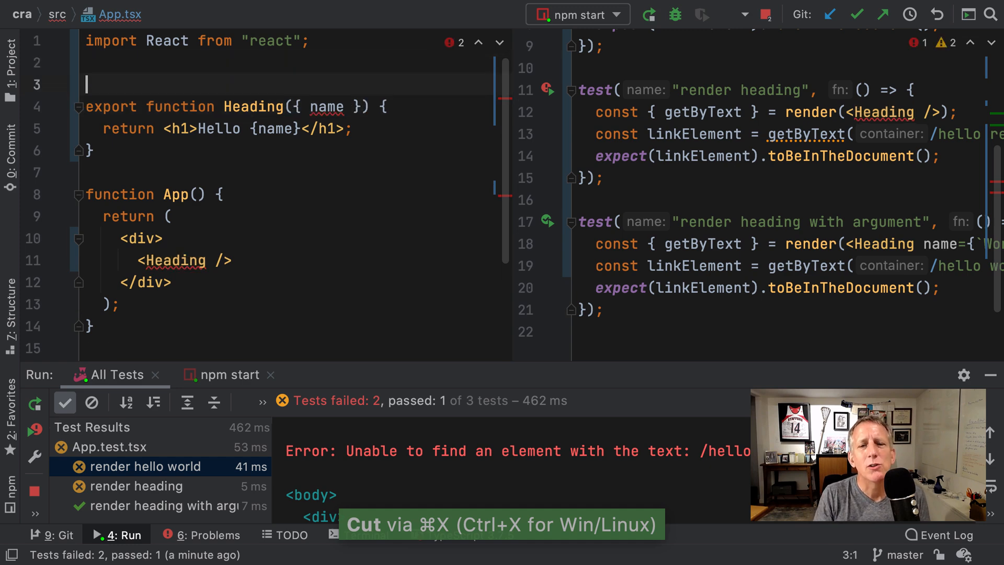
pyautogui.write('export type')
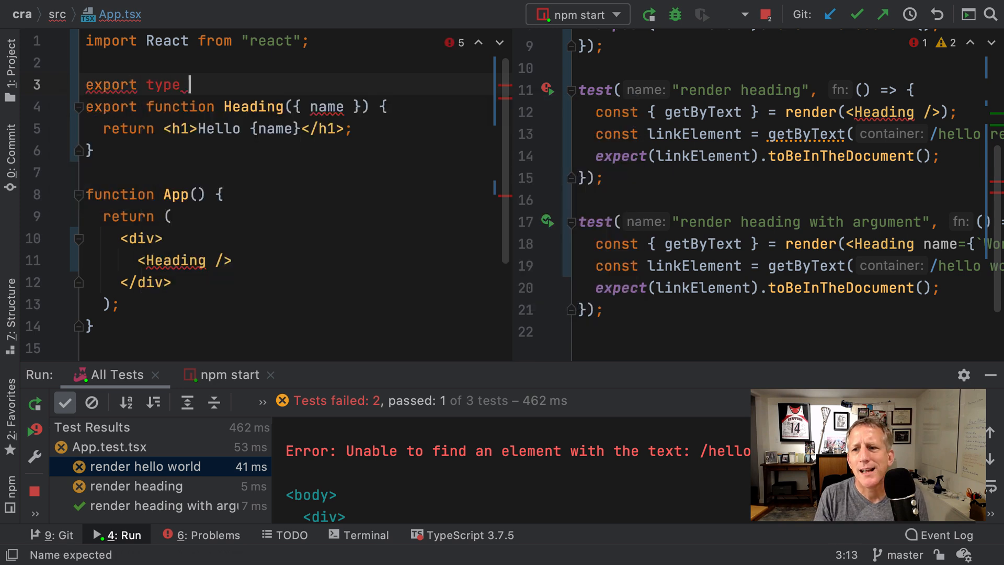
pyautogui.write('H')
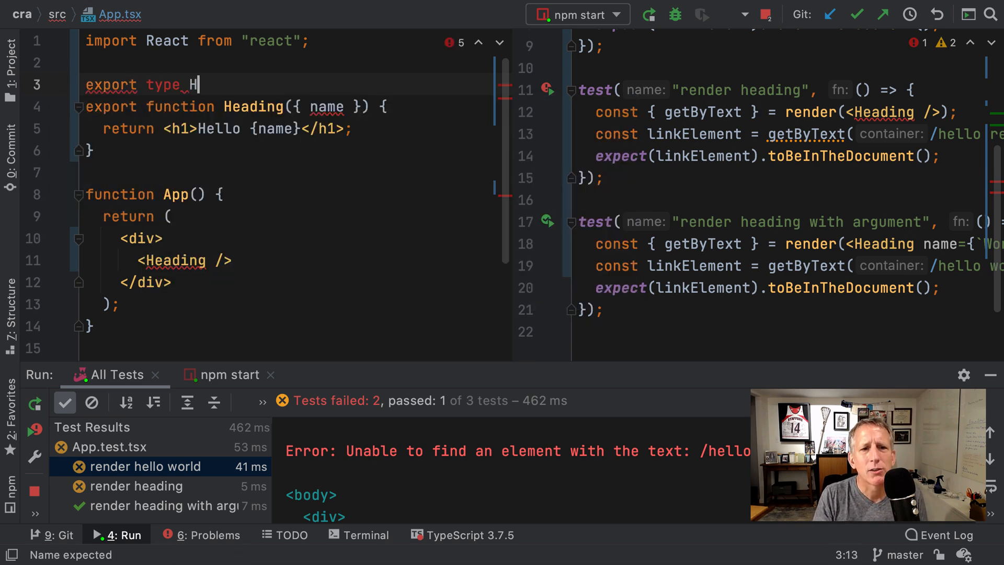
pyautogui.write('eadingProps = {name: string')
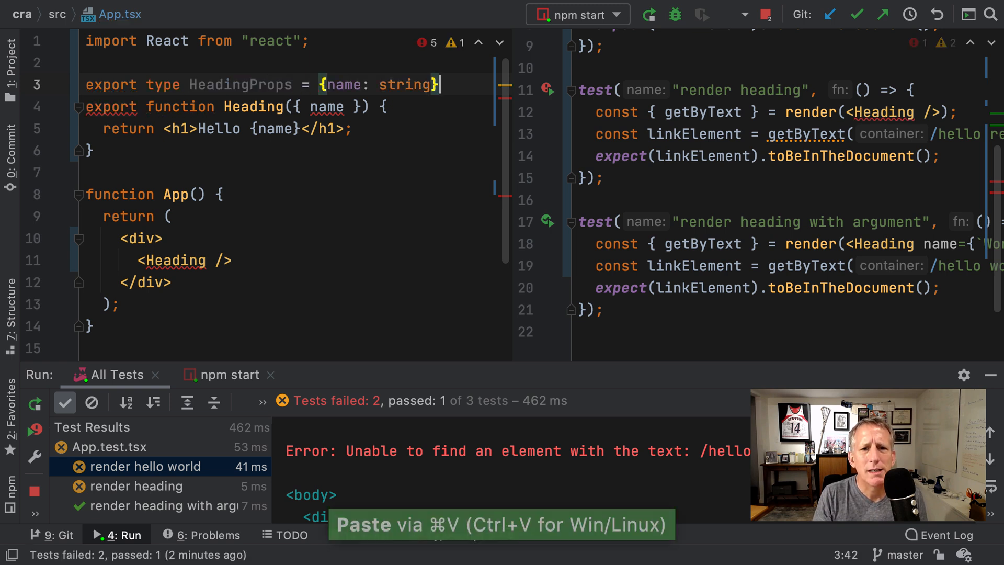
pyautogui.write(';')
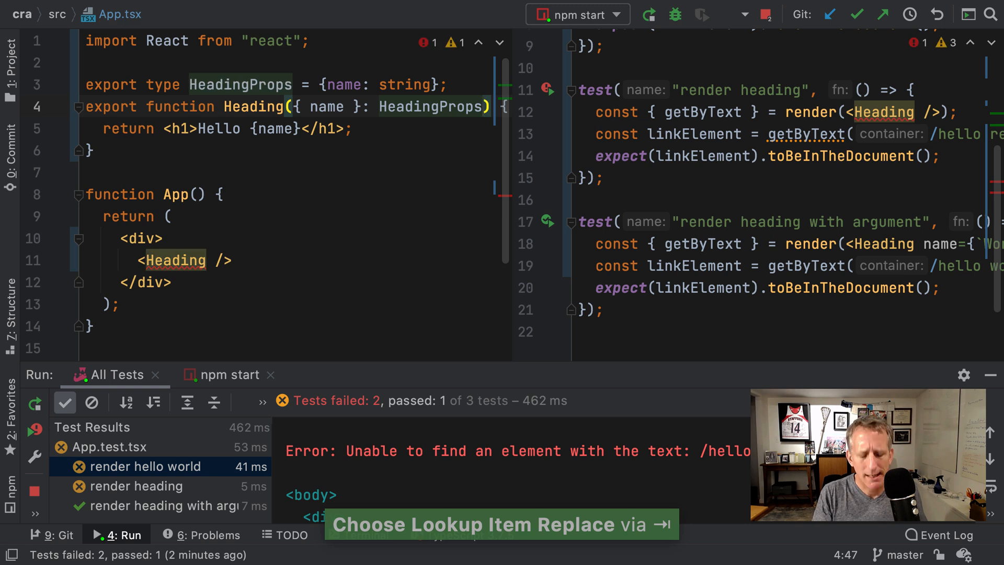
pyautogui.press('cmd+alt+l')
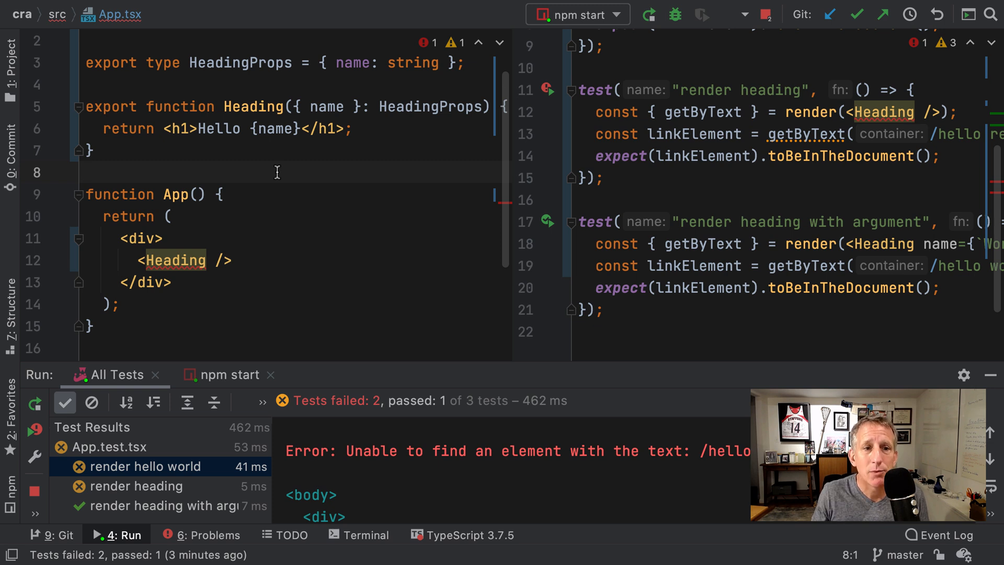
pyautogui.doubleClick(162, 62)
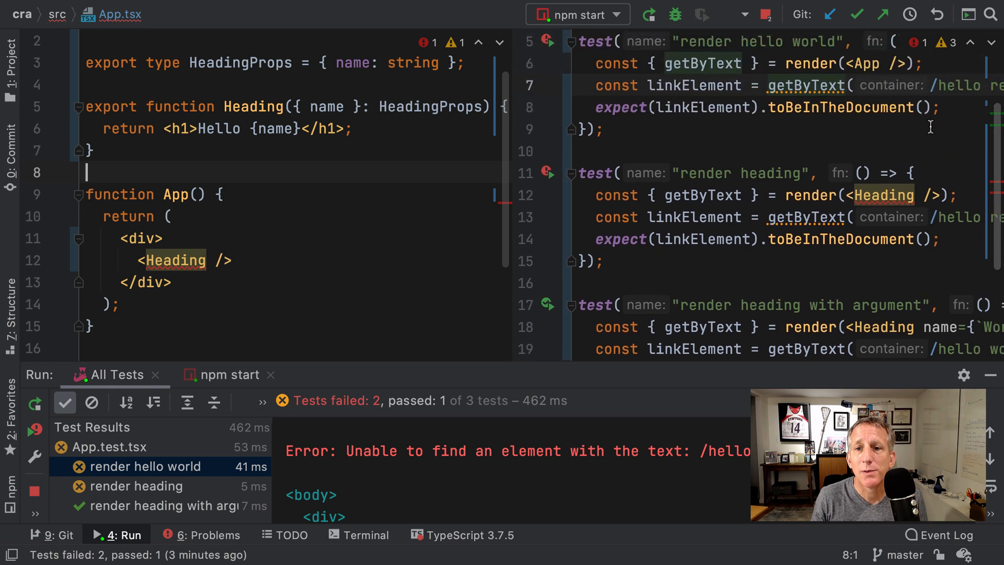
pyautogui.scroll(-3)
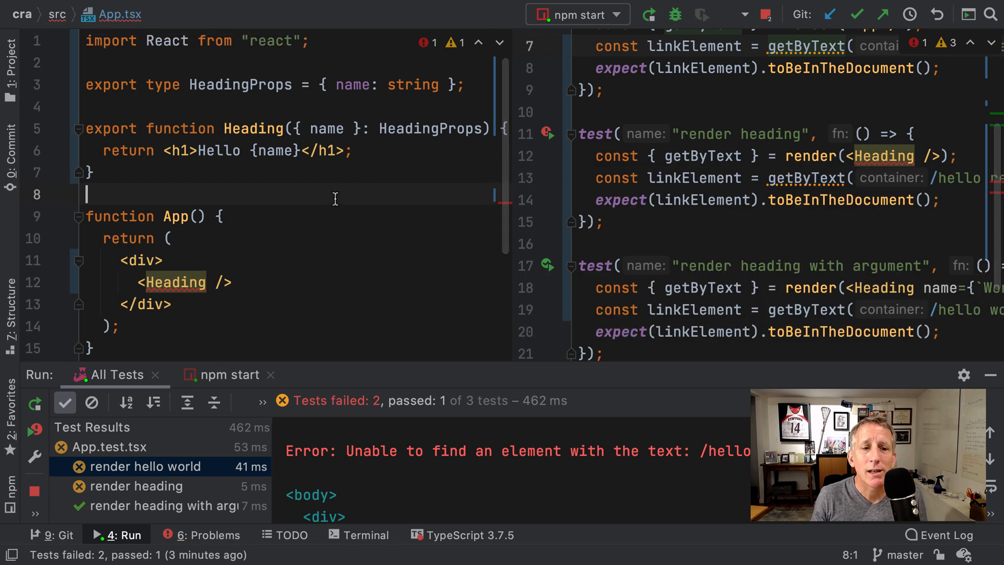
pyautogui.moveTo(215, 283)
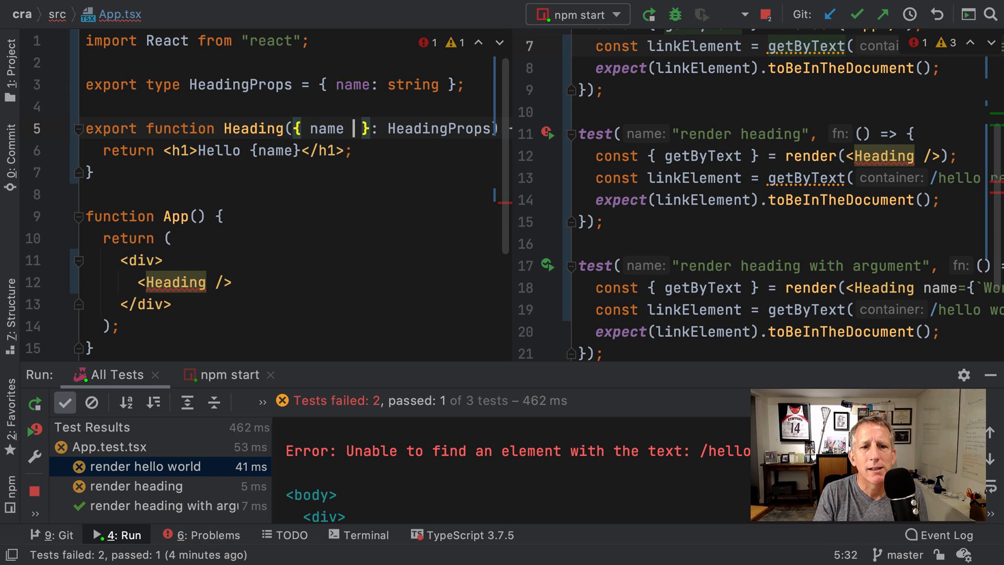
# - Default Heading's name prop to 'React' so all three tests pass
pyautogui.write("= 'React'")
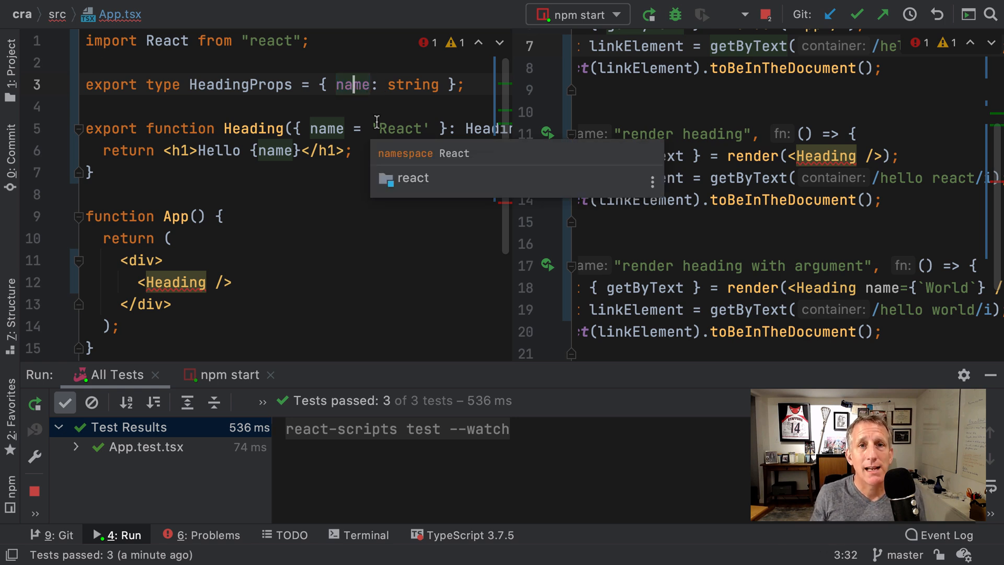
pyautogui.press('Escape')
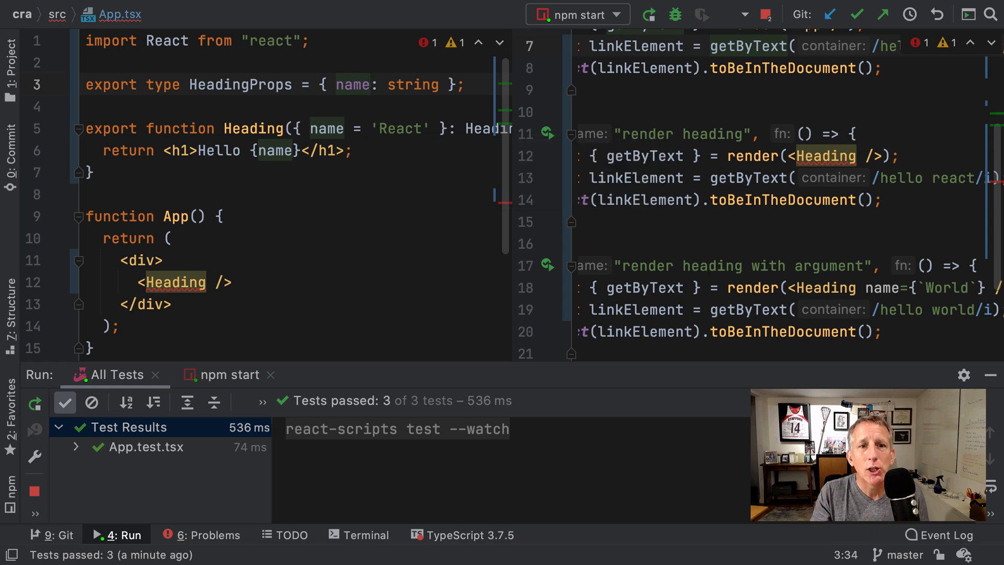
# - Make name optional in HeadingProps, then start a Move refactoring on Heading via Refactor This
pyautogui.write('?')
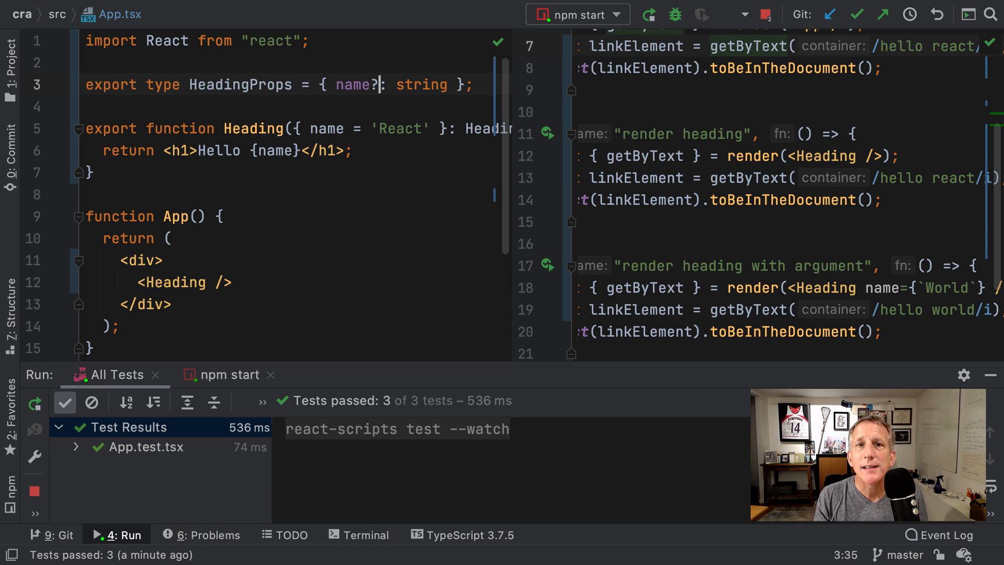
pyautogui.moveTo(264, 292)
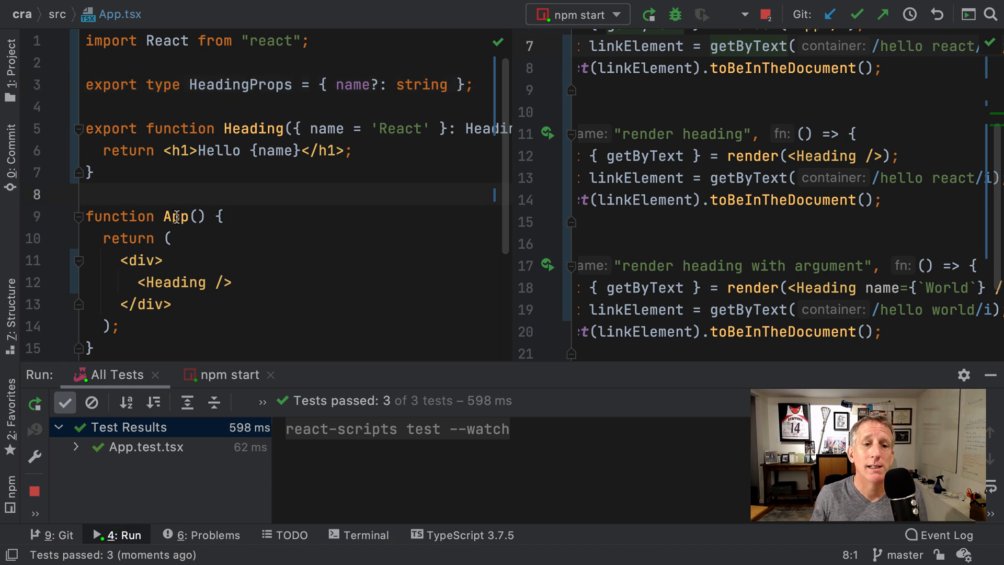
pyautogui.click(252, 127)
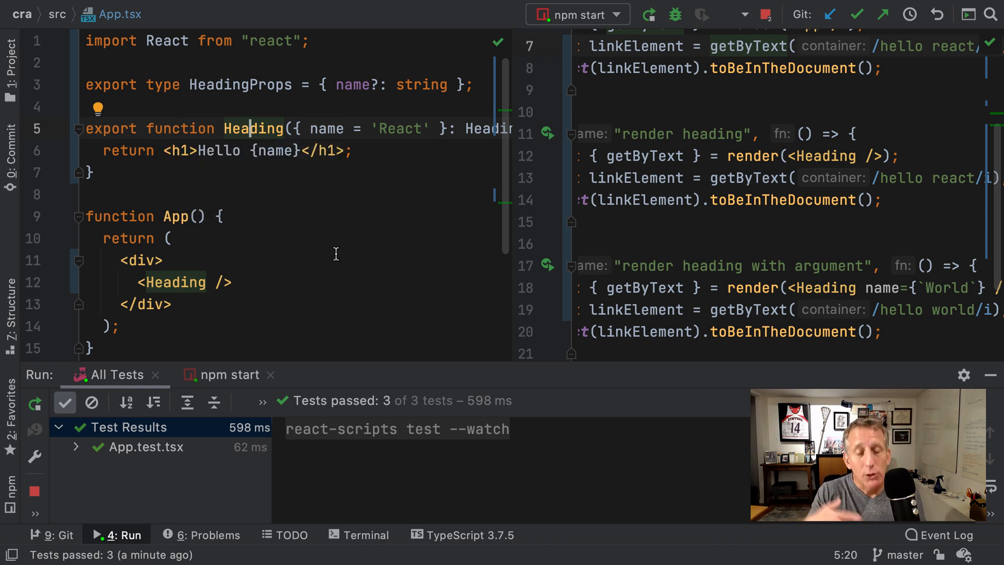
pyautogui.moveTo(313, 236)
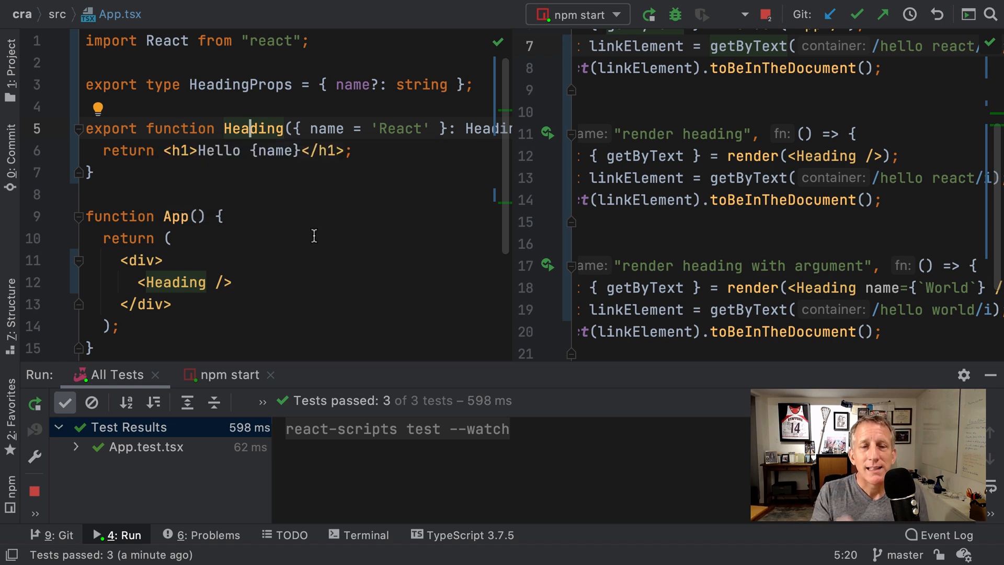
pyautogui.press('ctrl+t')
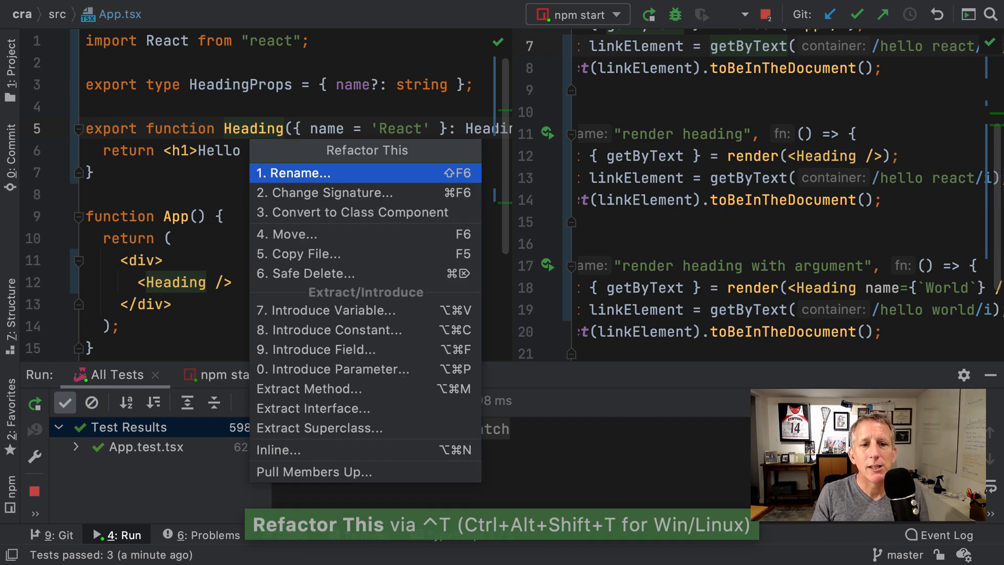
pyautogui.click(289, 233)
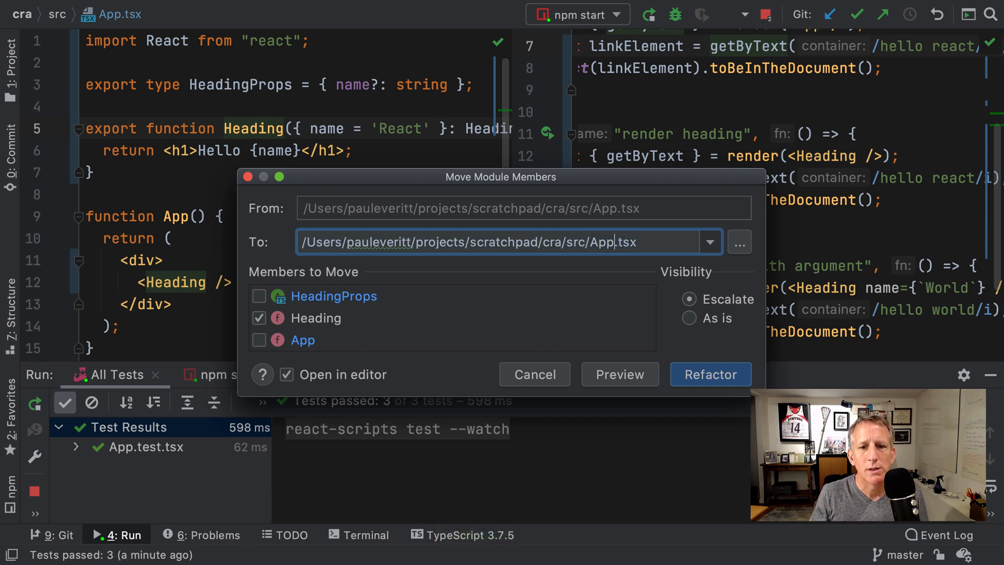
# - Move Heading and HeadingProps into Heading.tsx, previewing the four references before applying
pyautogui.write('Heading')
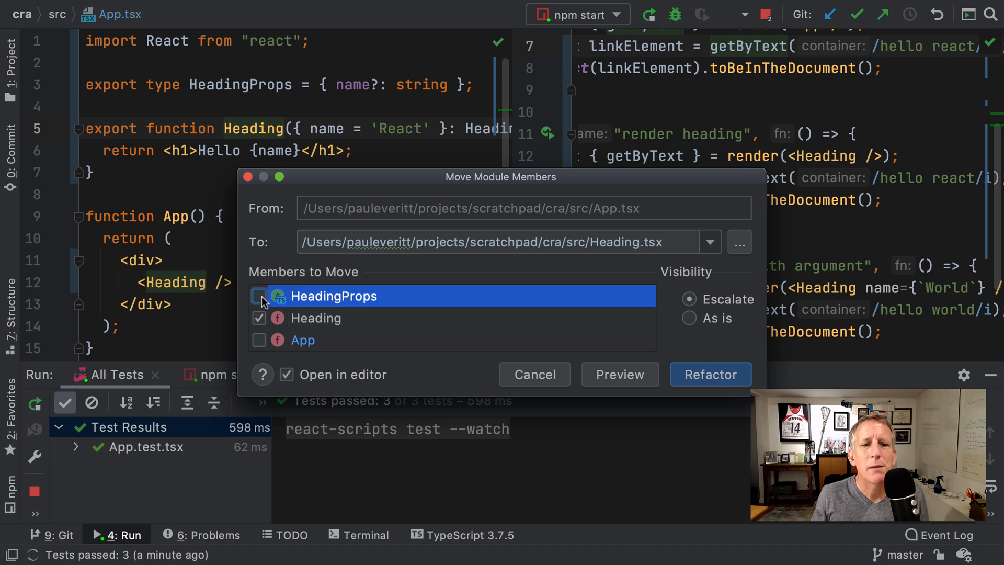
pyautogui.click(259, 296)
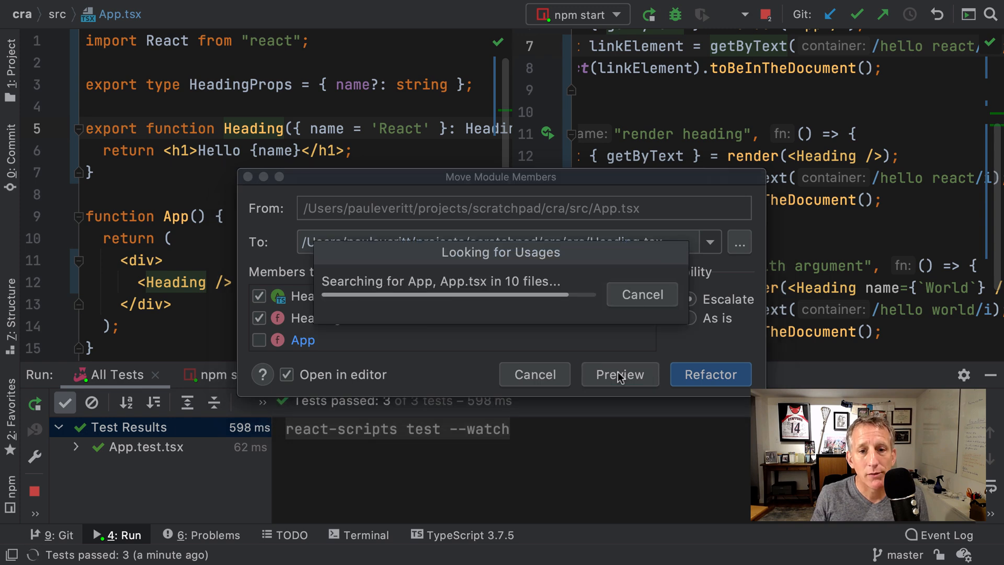
pyautogui.click(617, 374)
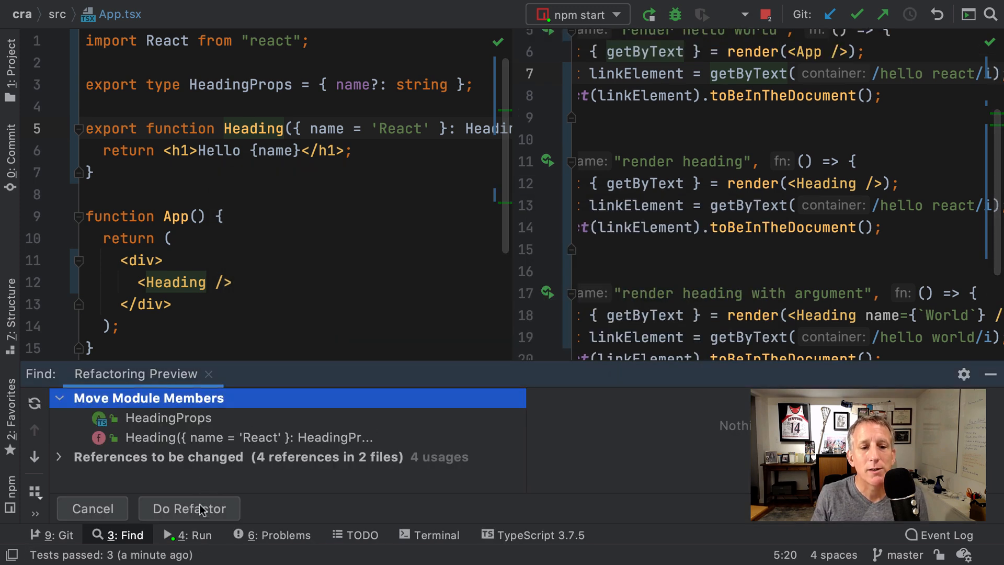
pyautogui.click(58, 456)
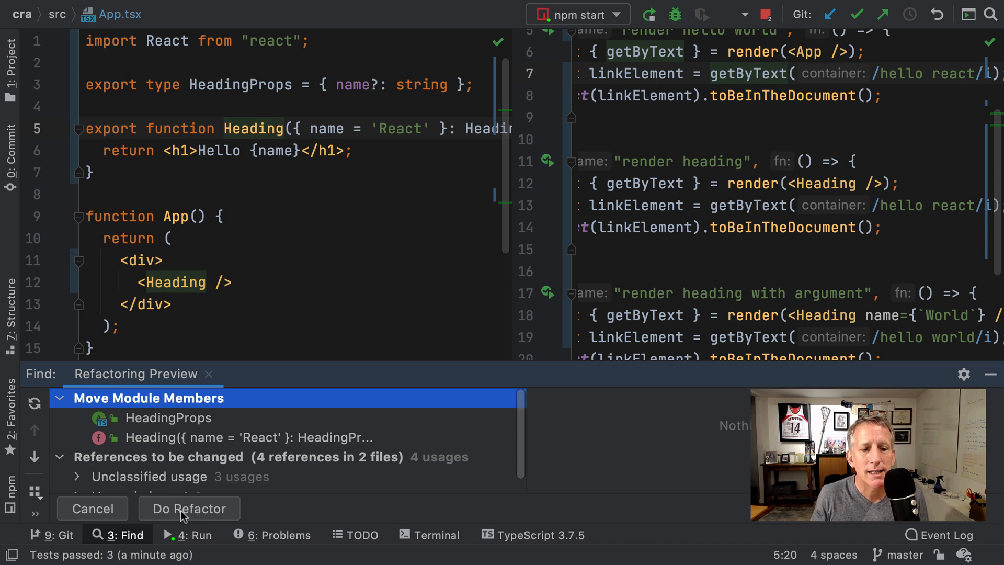
pyautogui.click(188, 508)
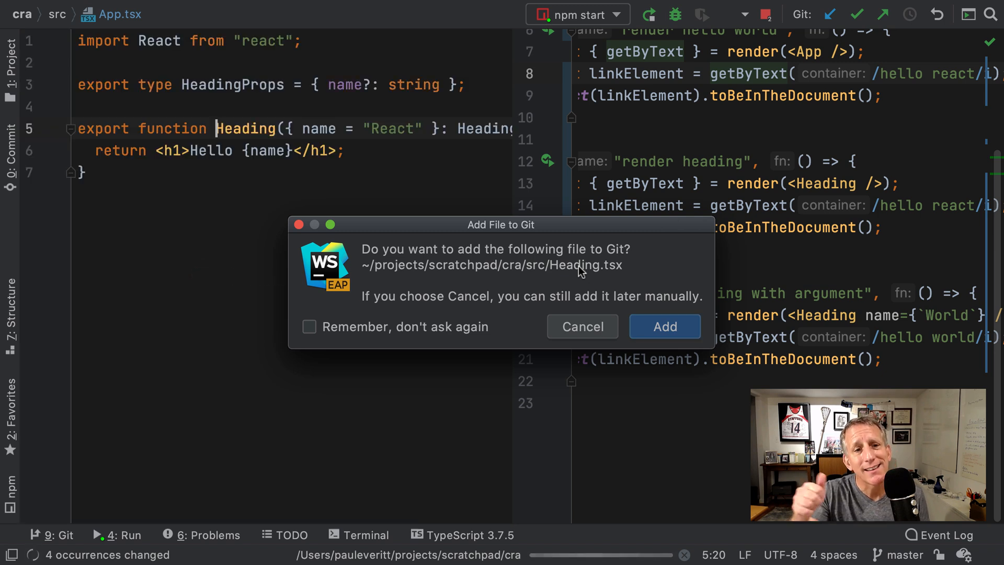
# - Add the new Heading.tsx file to Git
pyautogui.click(664, 326)
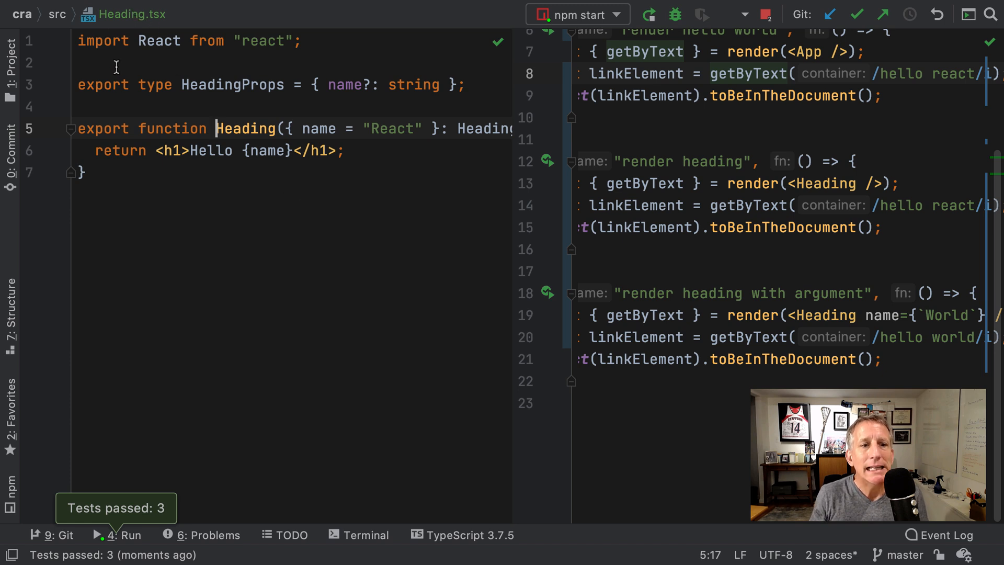
pyautogui.moveTo(240, 83)
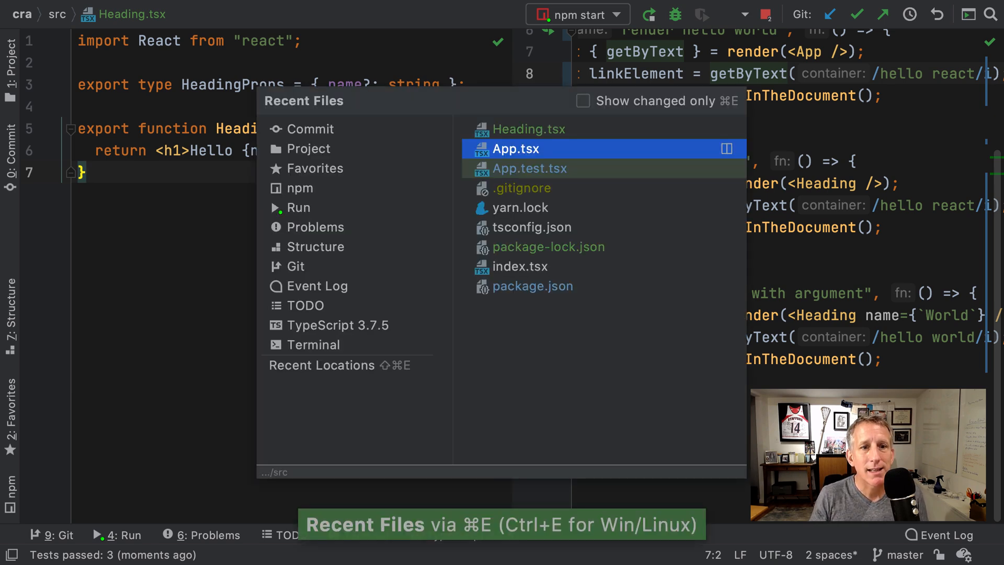
# - Reopen App.tsx from Recent Files and inspect the Heading import from ./Heading
pyautogui.click(514, 149)
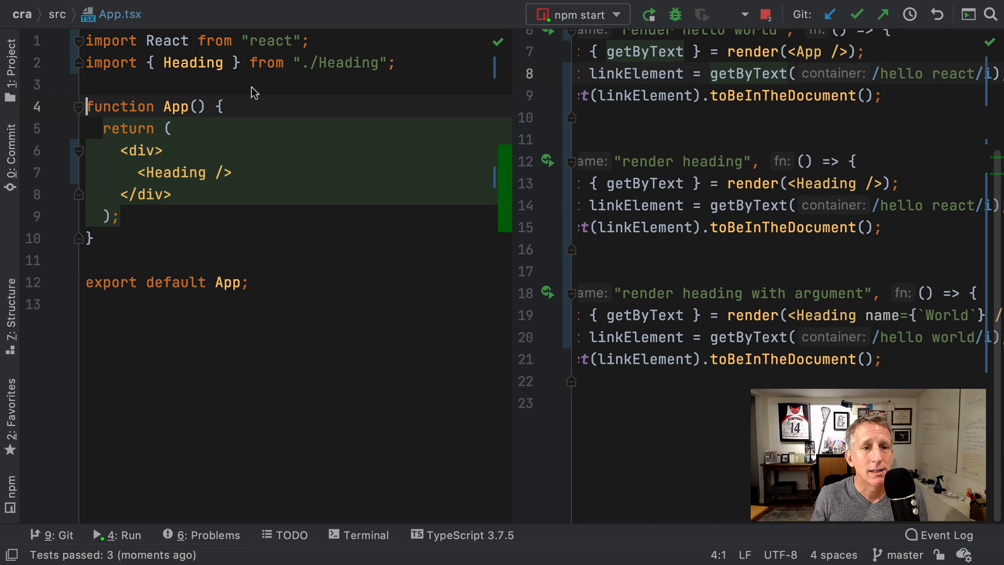
pyautogui.doubleClick(192, 63)
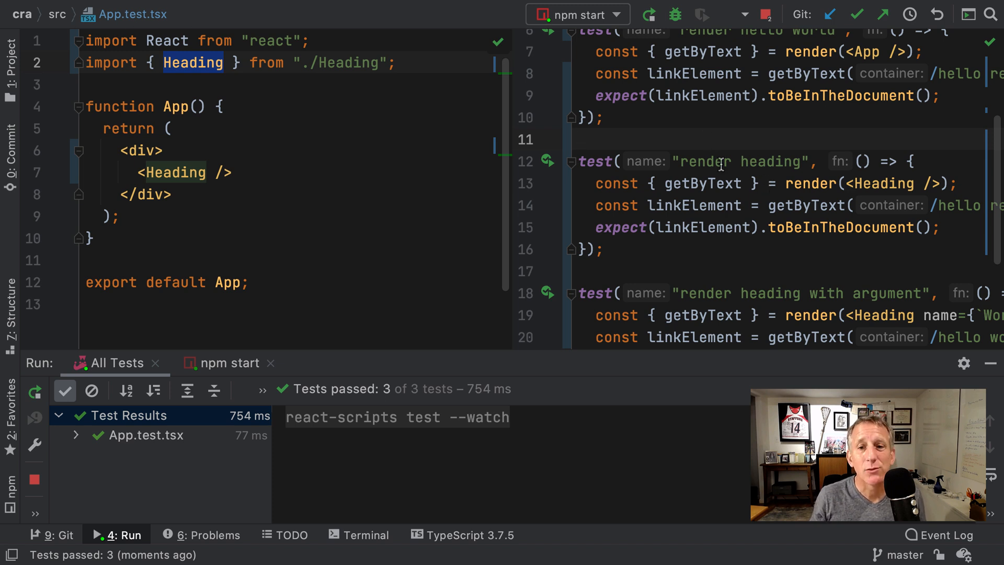
pyautogui.scroll(-3)
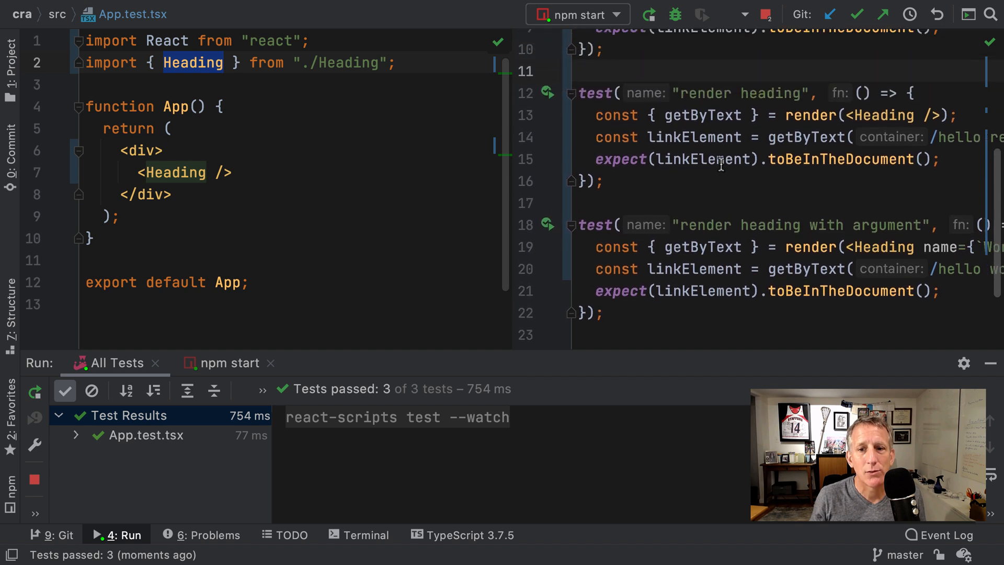
pyautogui.scroll(-3)
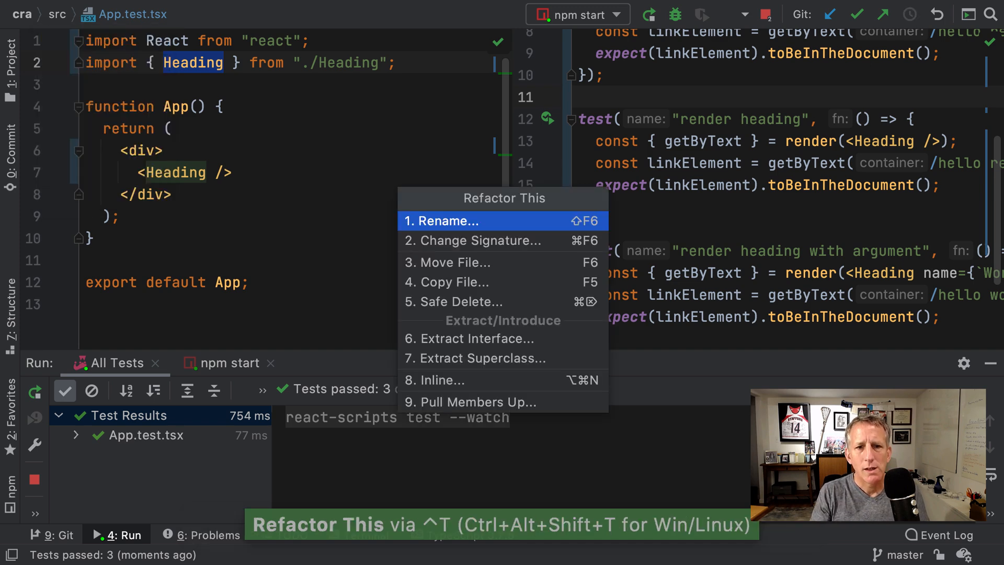
# - Copy App.test.tsx to Heading.test.tsx, add it to Git, and return to editing App.test.tsx
pyautogui.click(450, 281)
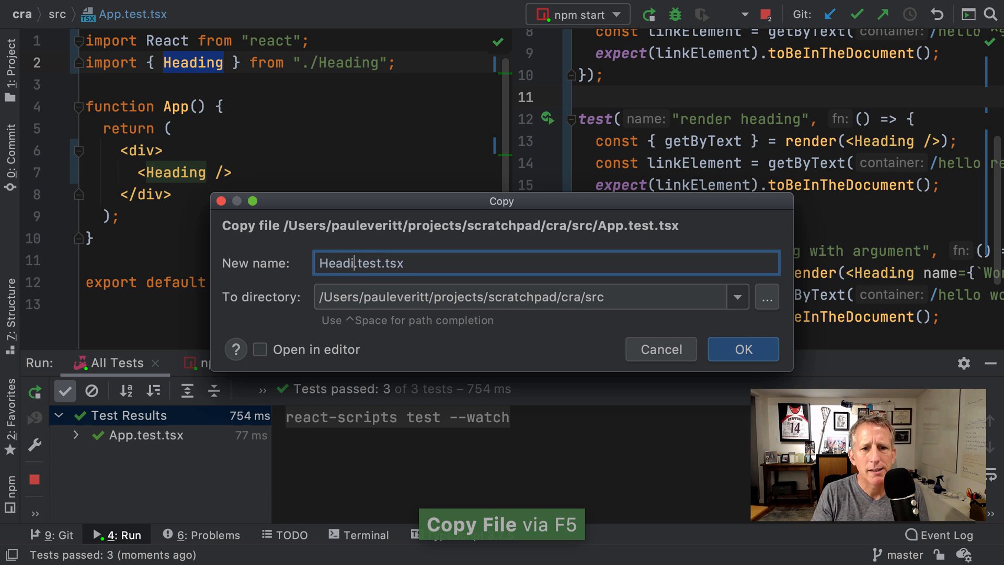
pyautogui.click(742, 350)
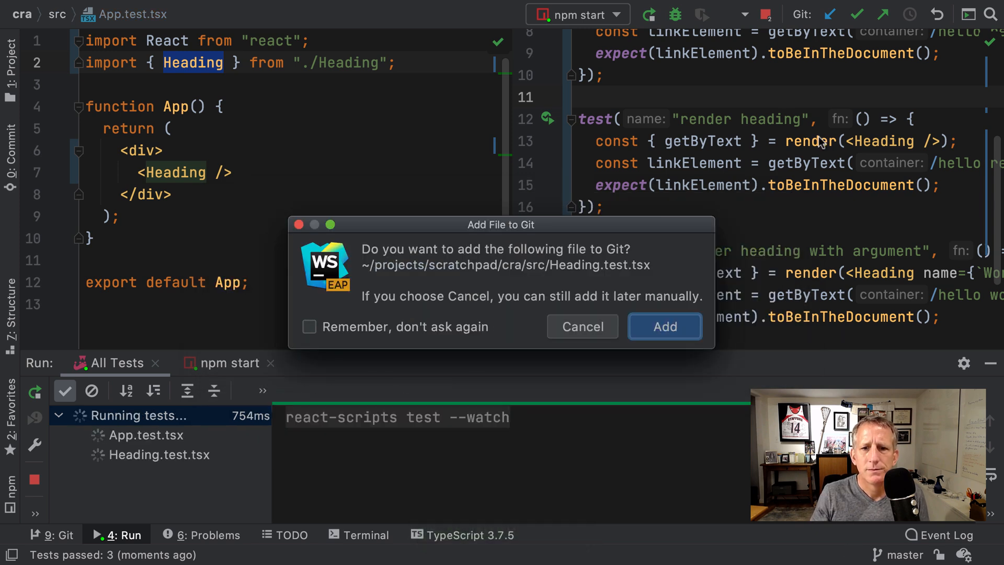
pyautogui.click(664, 327)
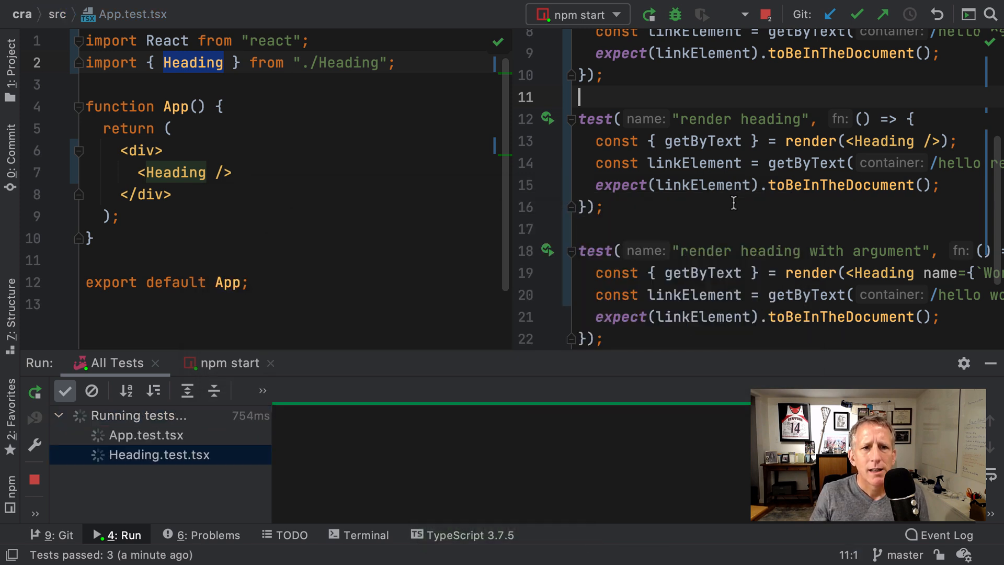
pyautogui.click(605, 206)
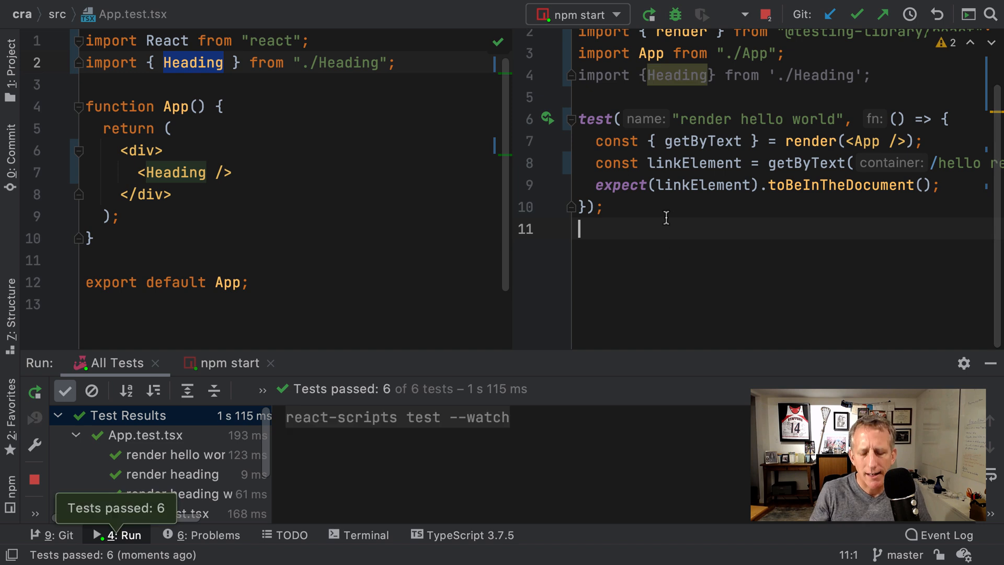
# - Remove the unused App import from Heading.test.tsx with Optimize Imports
pyautogui.press('ctrl+alt+o')
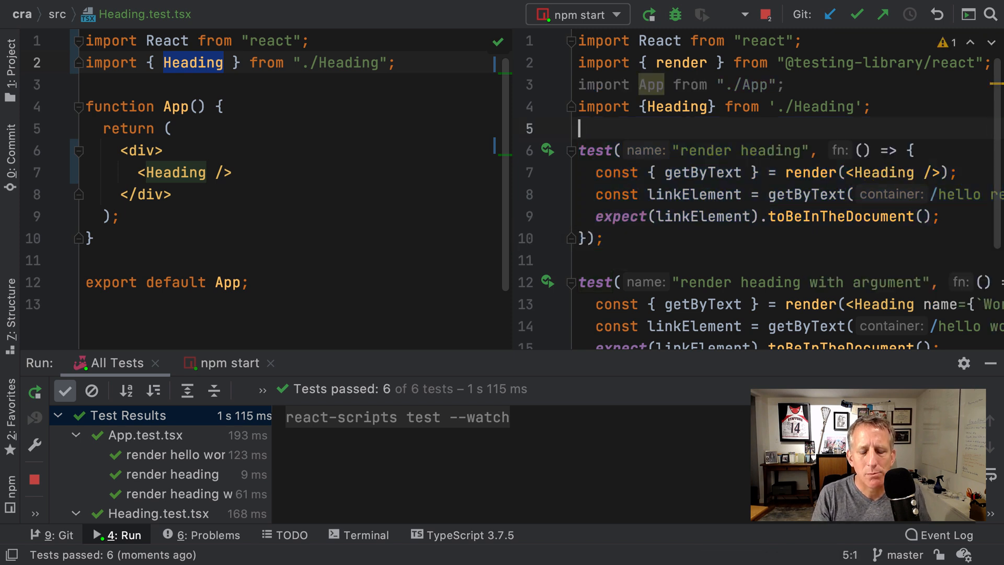
pyautogui.press('ctrl+alt+o')
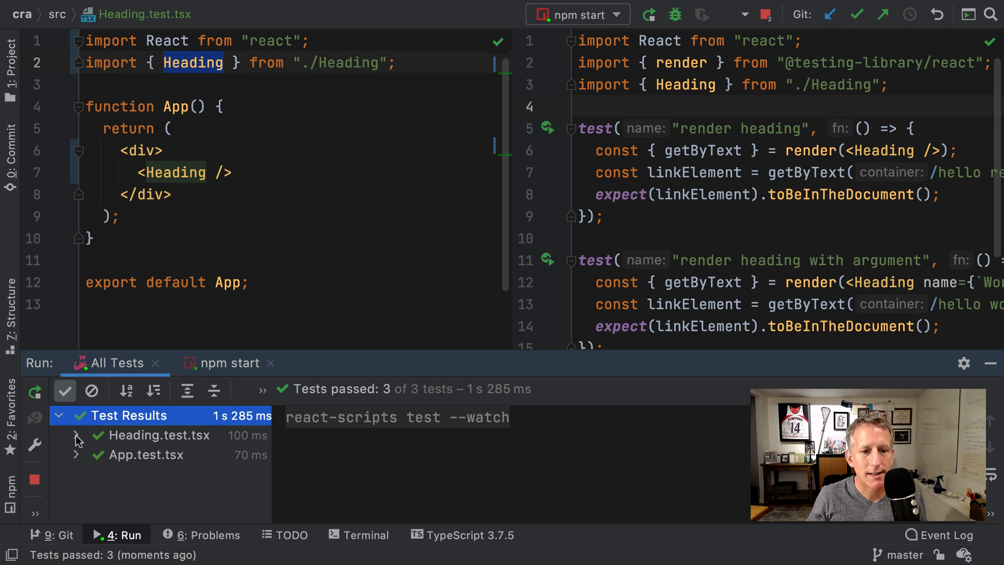
pyautogui.moveTo(76, 458)
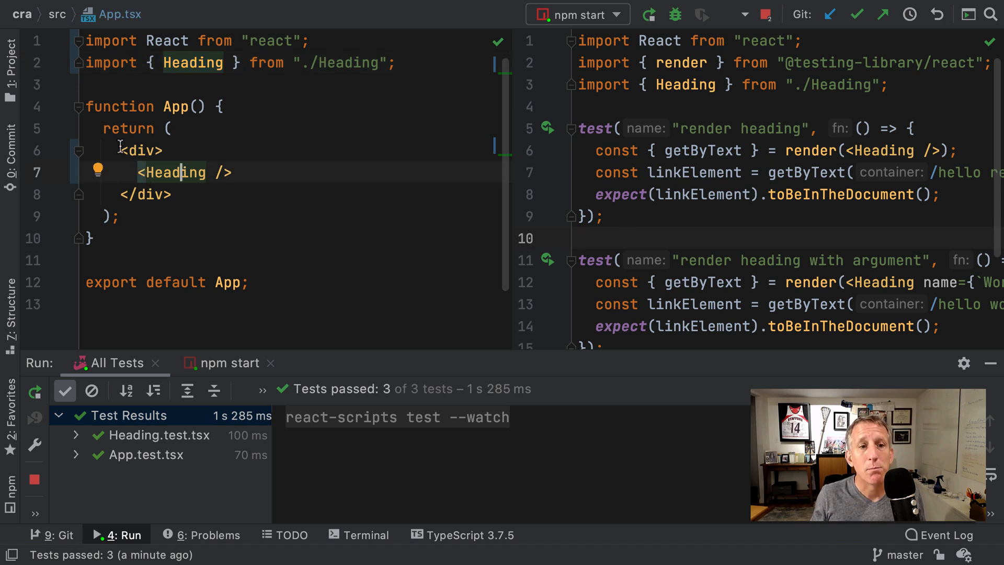
# - Select the div block in App's JSX before opening the Prettier preferences
pyautogui.moveTo(125, 150); pyautogui.dragTo(172, 195)
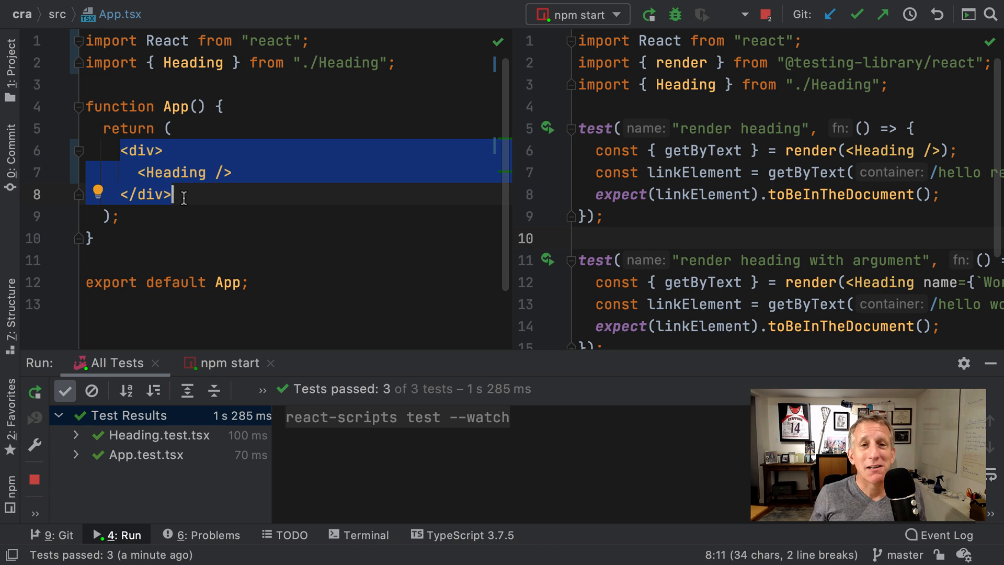
pyautogui.click(163, 195)
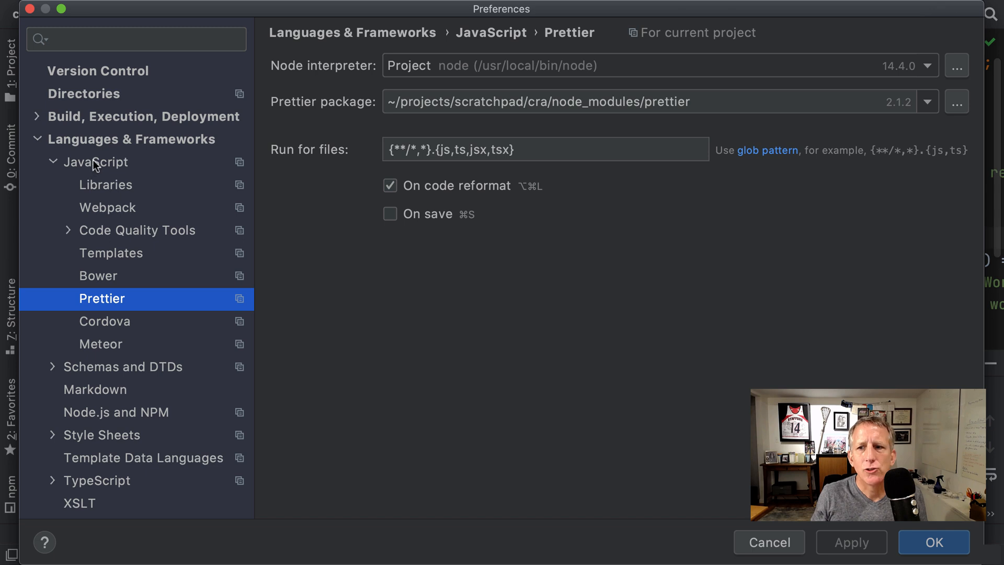
# - Review the JavaScript language version, ECMAScript 6+, under Languages & Frameworks
pyautogui.click(96, 162)
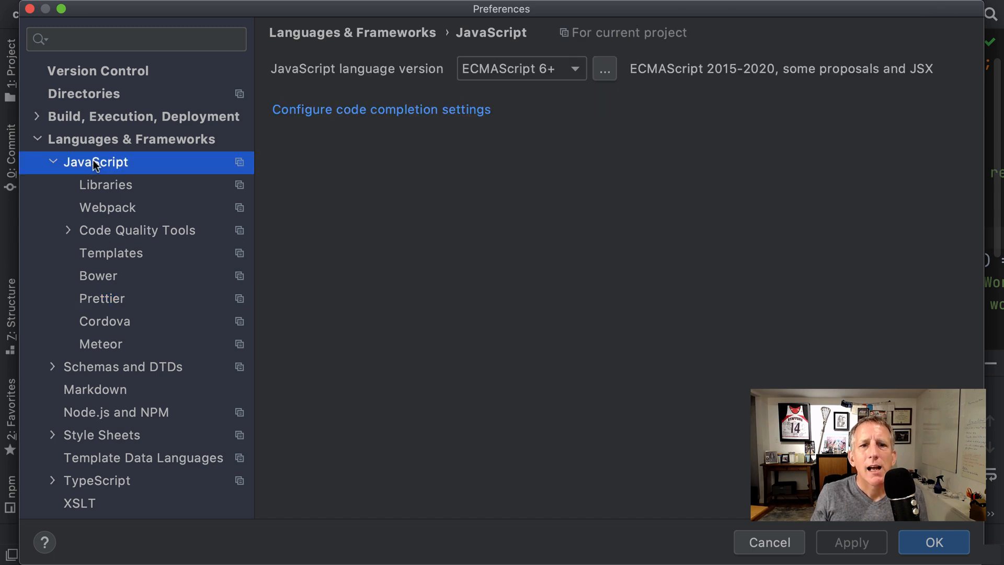
pyautogui.moveTo(501, 84)
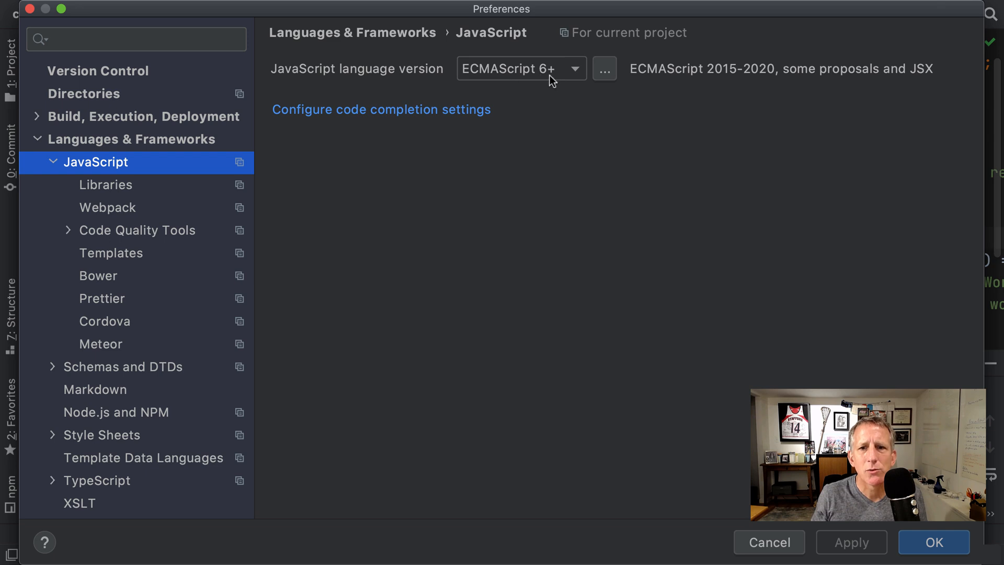
pyautogui.moveTo(663, 78)
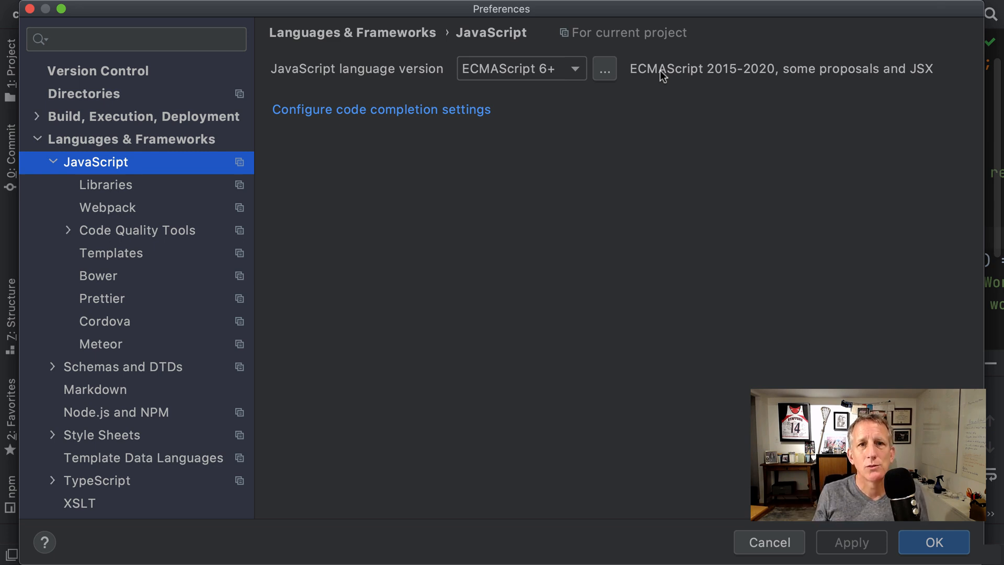
pyautogui.moveTo(779, 76)
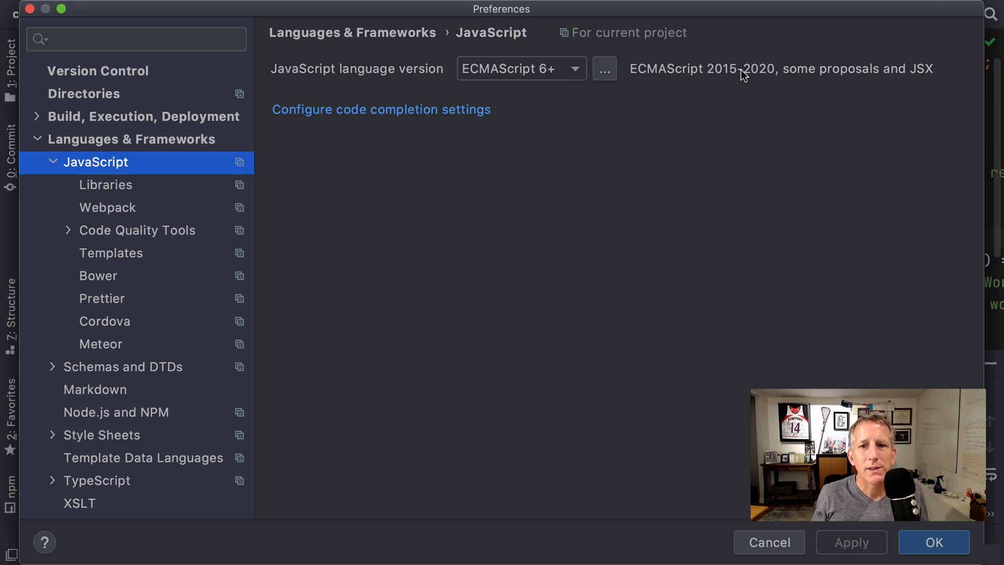
pyautogui.moveTo(927, 70)
pyautogui.write('<div class>')
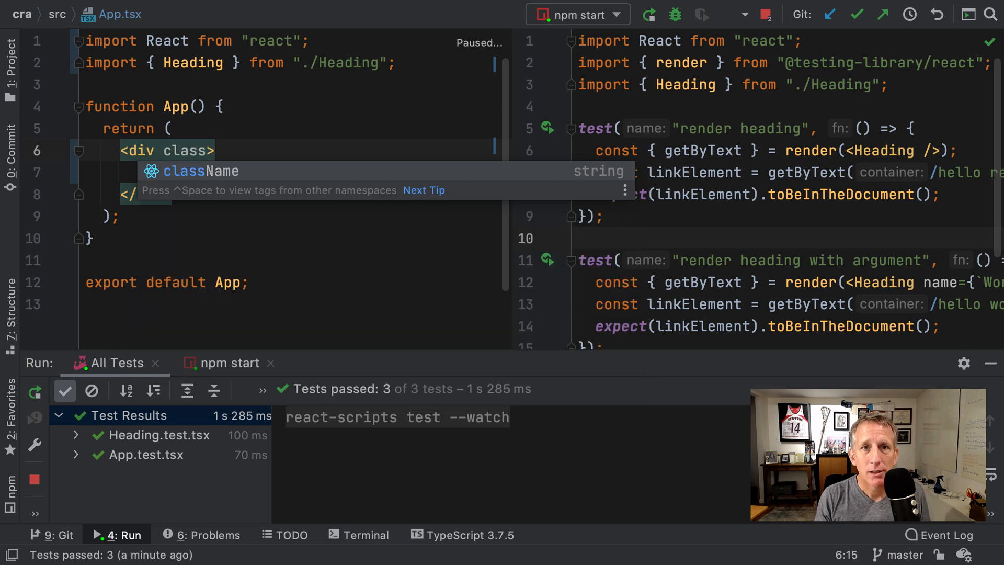
pyautogui.moveTo(499, 187)
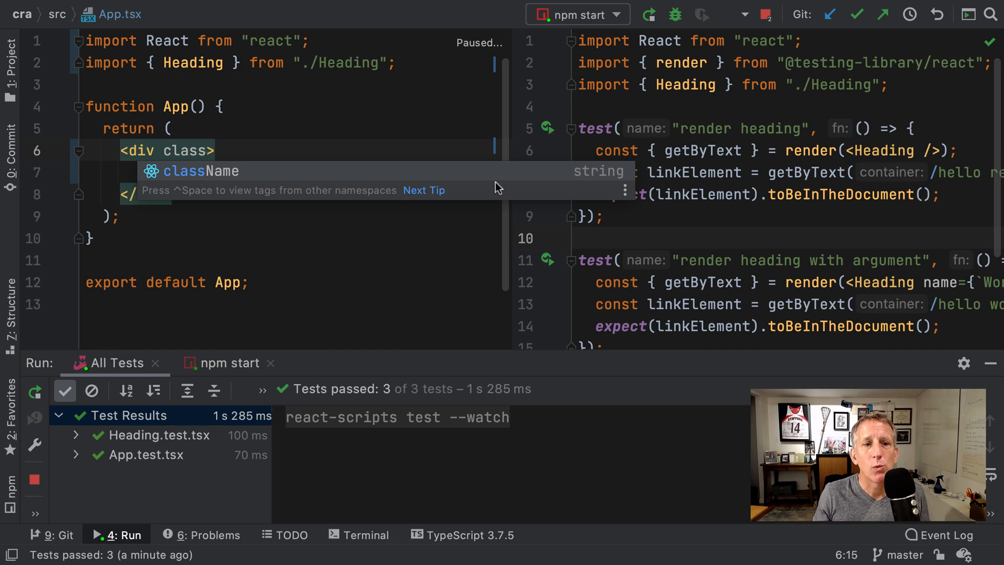
# - Add a class attribute to the div, see the TS2322 error, and retype it as className
pyautogui.write('clas')
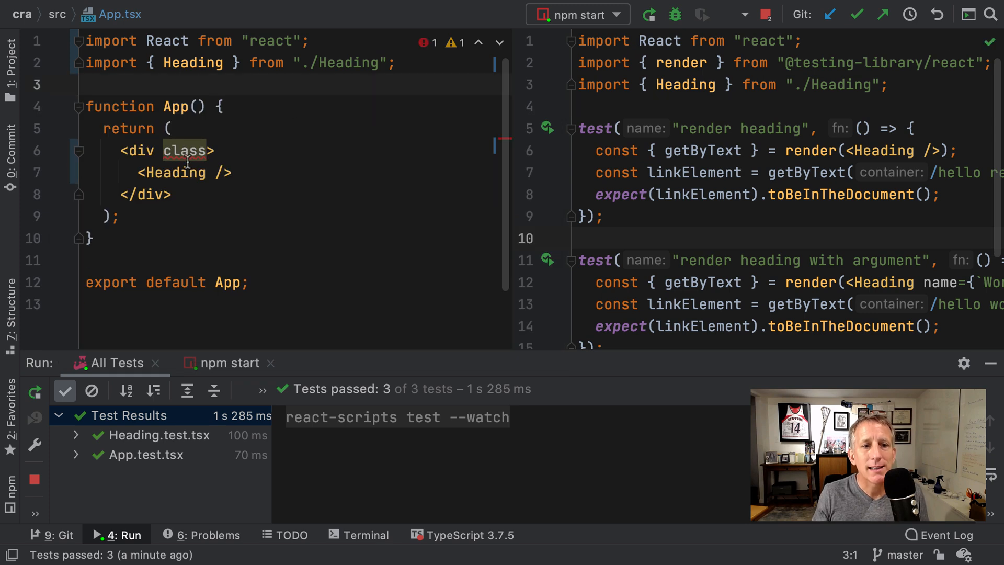
pyautogui.moveTo(187, 151)
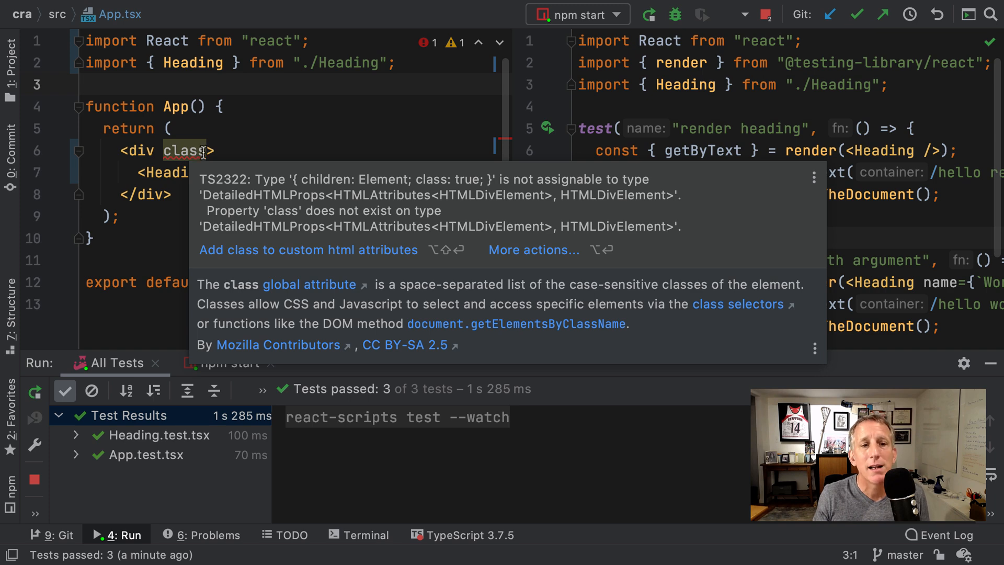
pyautogui.write('N')
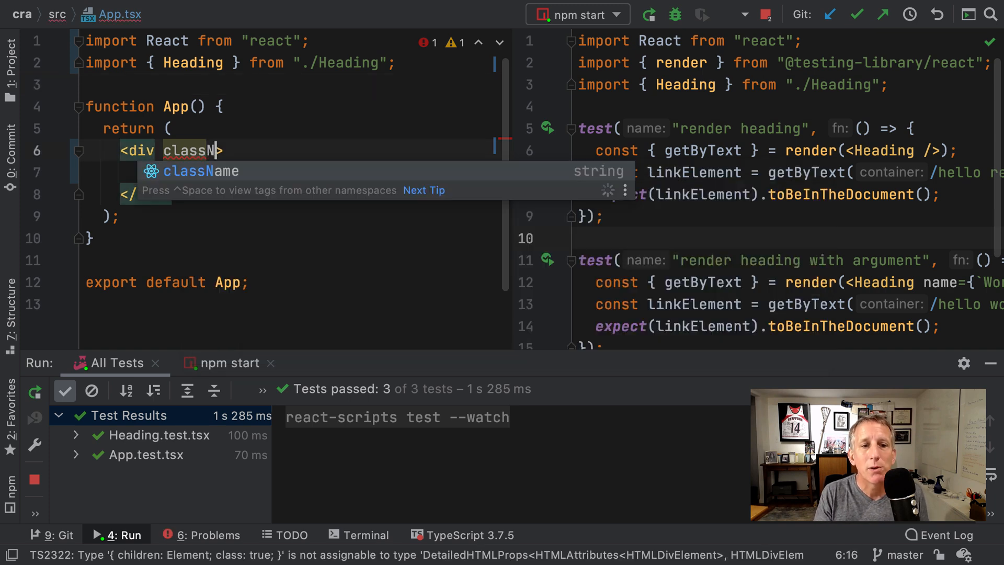